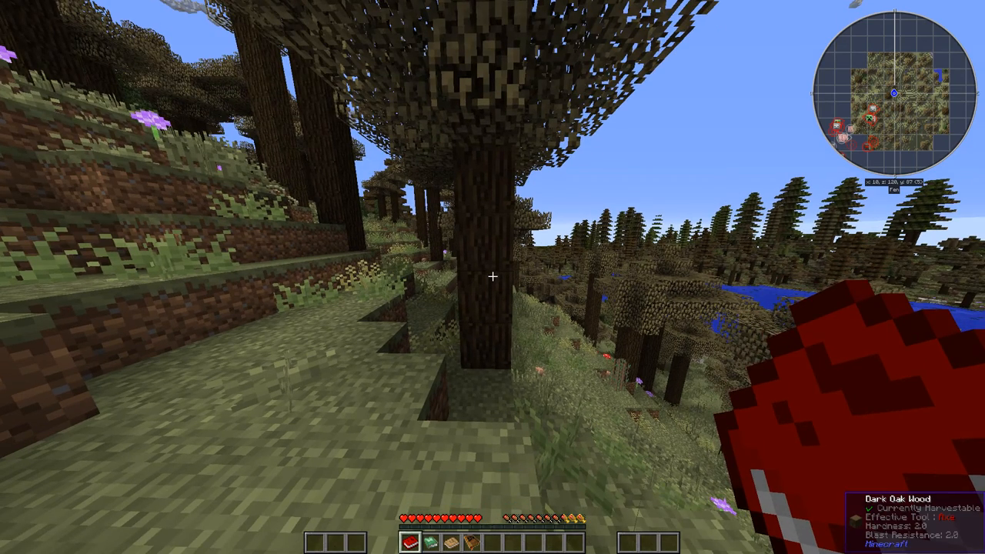
pyautogui.moveTo(492, 277)
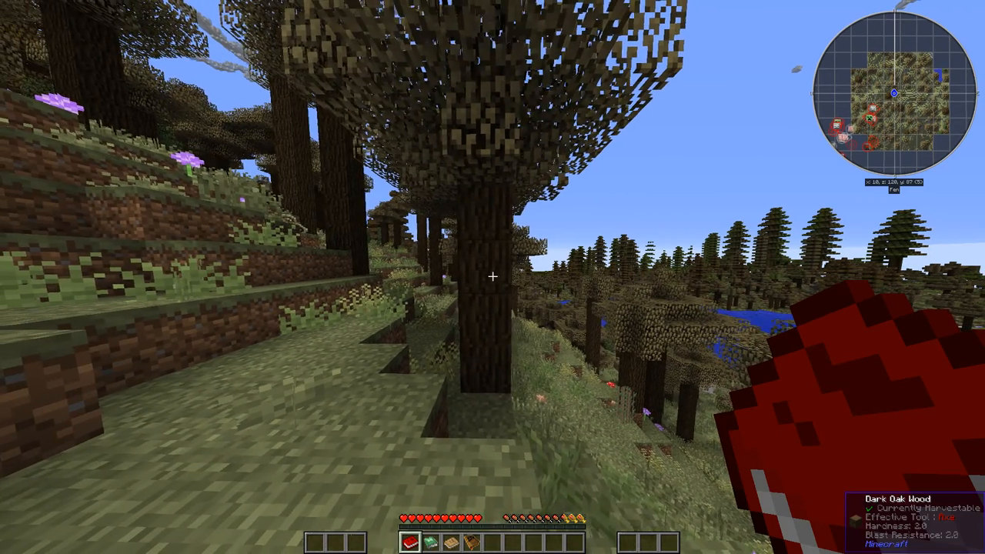
pyautogui.moveTo(492, 277)
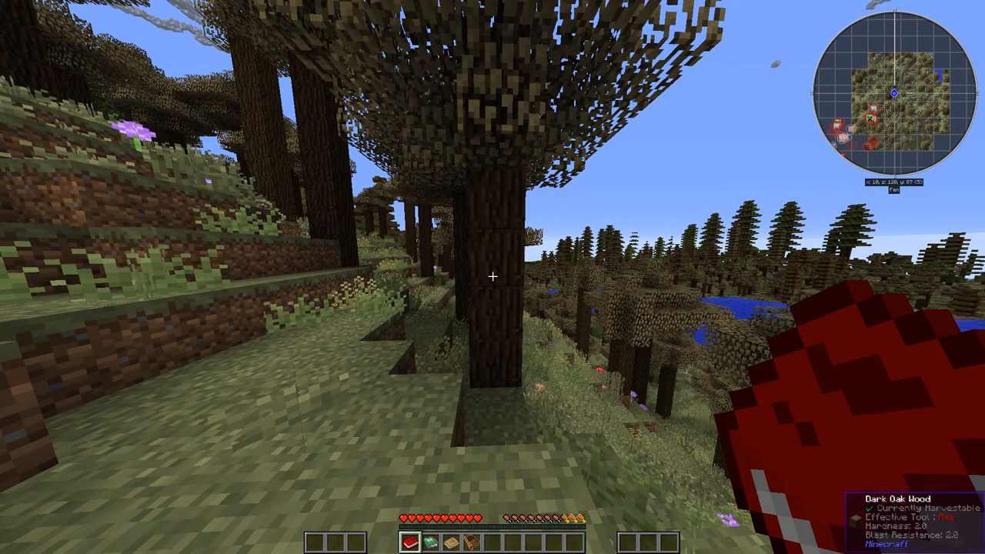
# Bring up the player inventory to reach the Quest Book
pyautogui.press('e')
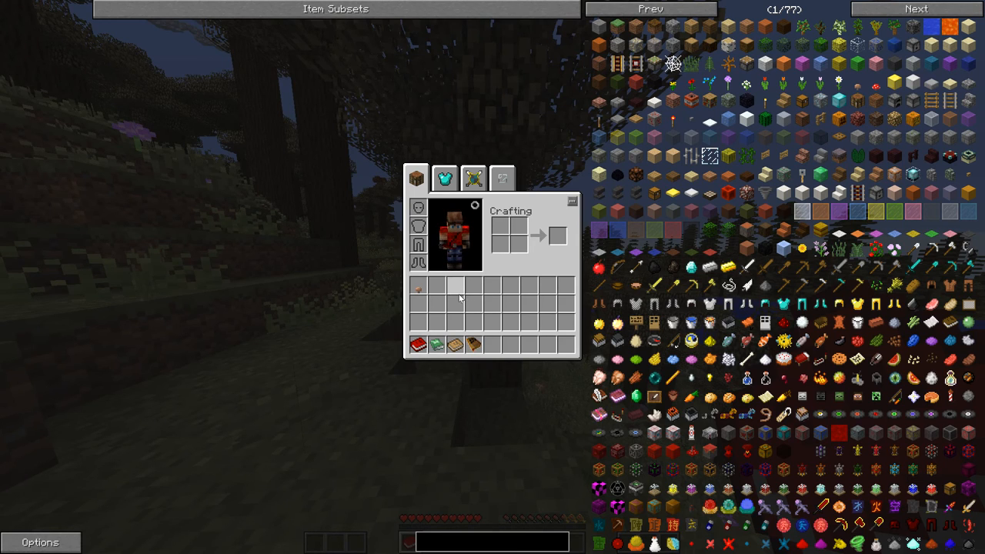
pyautogui.moveTo(474, 345)
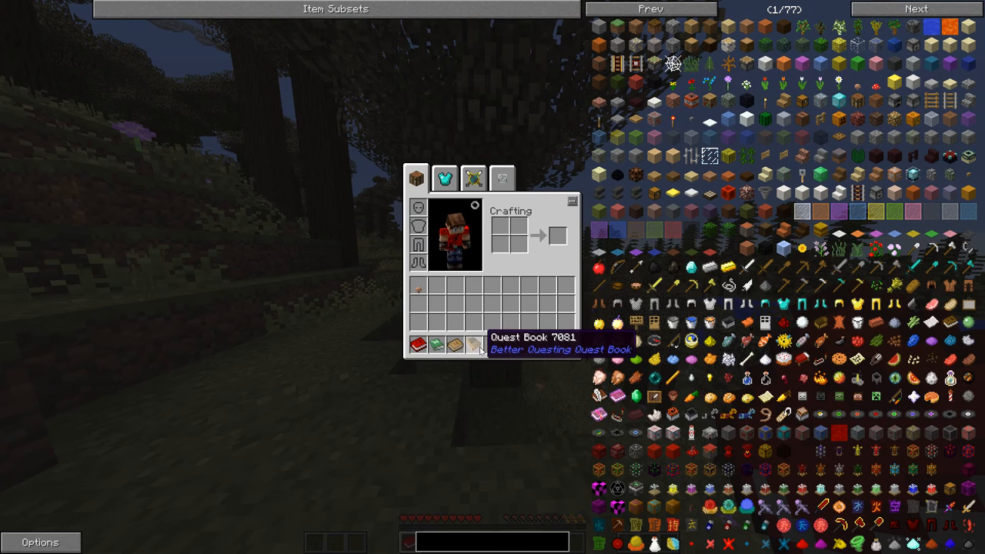
pyautogui.moveTo(415, 345)
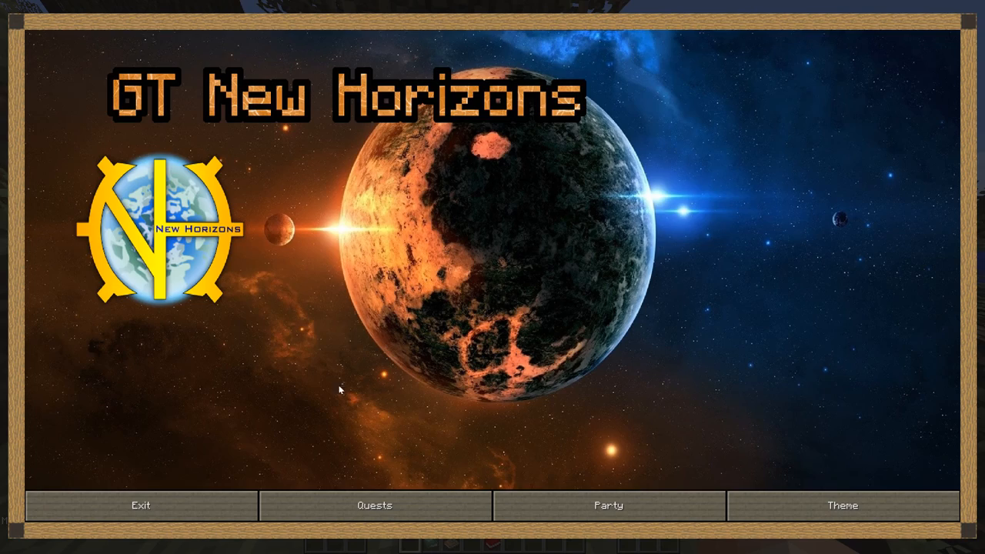
# Read the Tier 0 quest Your first night asking for 16 Dirt, then close the book
pyautogui.click(373, 505)
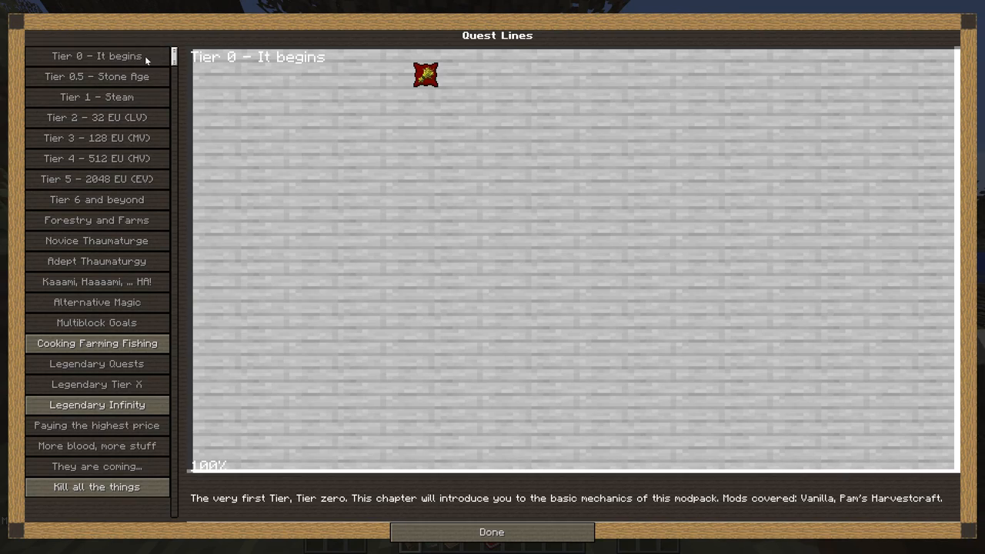
pyautogui.click(491, 533)
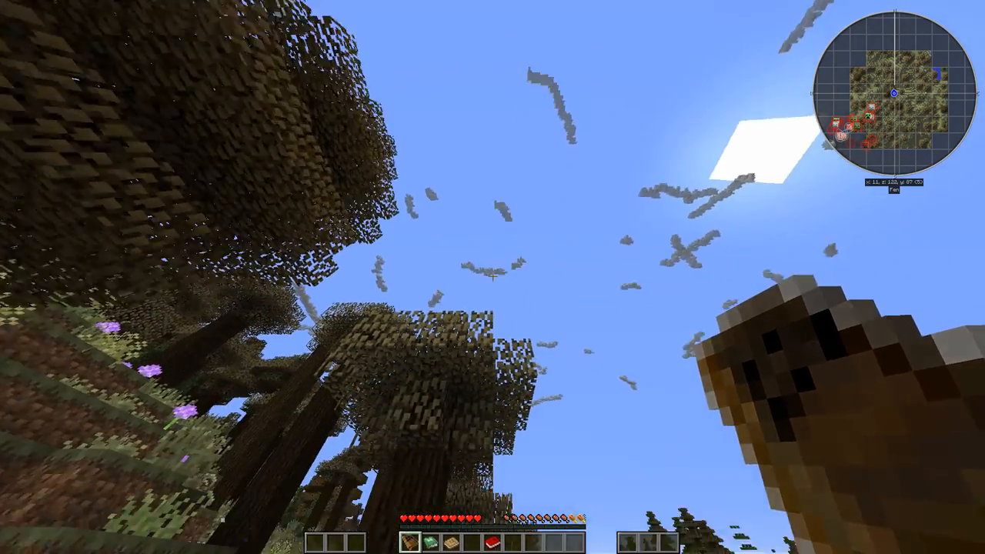
pyautogui.moveTo(493, 277)
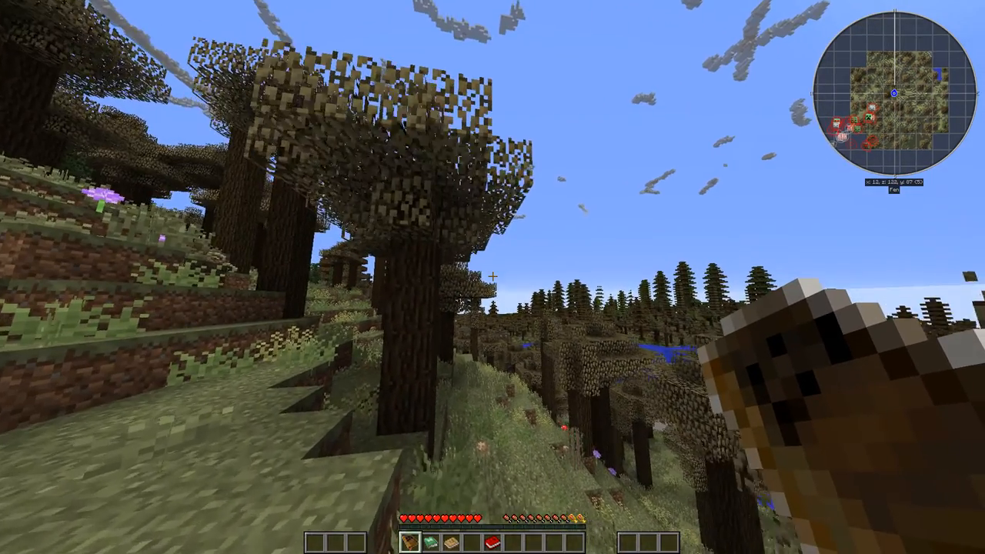
pyautogui.moveTo(492, 277)
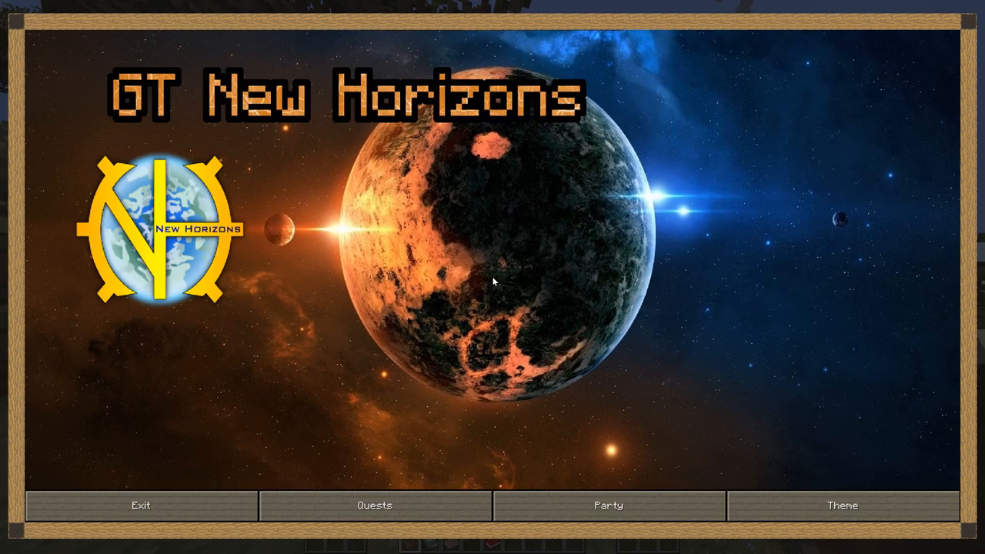
pyautogui.click(375, 504)
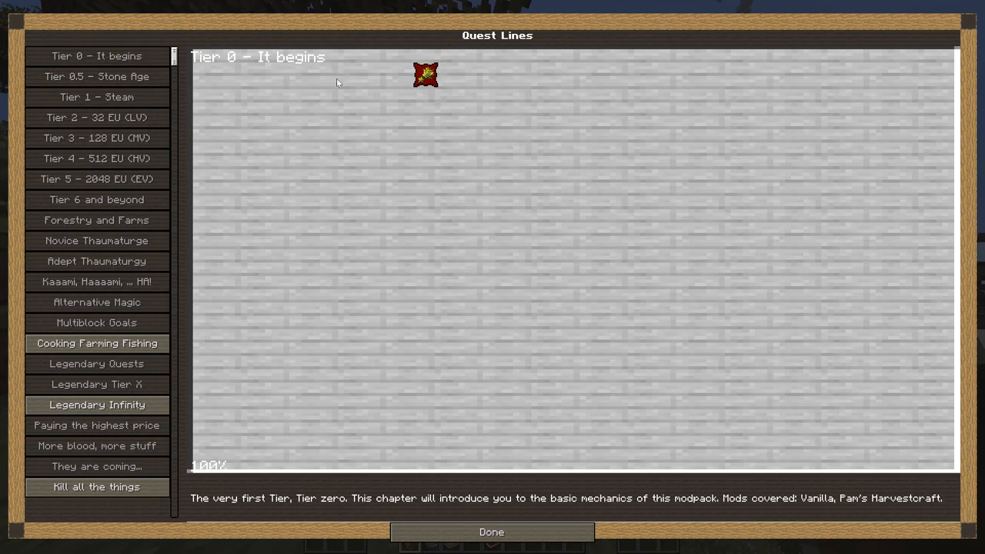
pyautogui.click(425, 74)
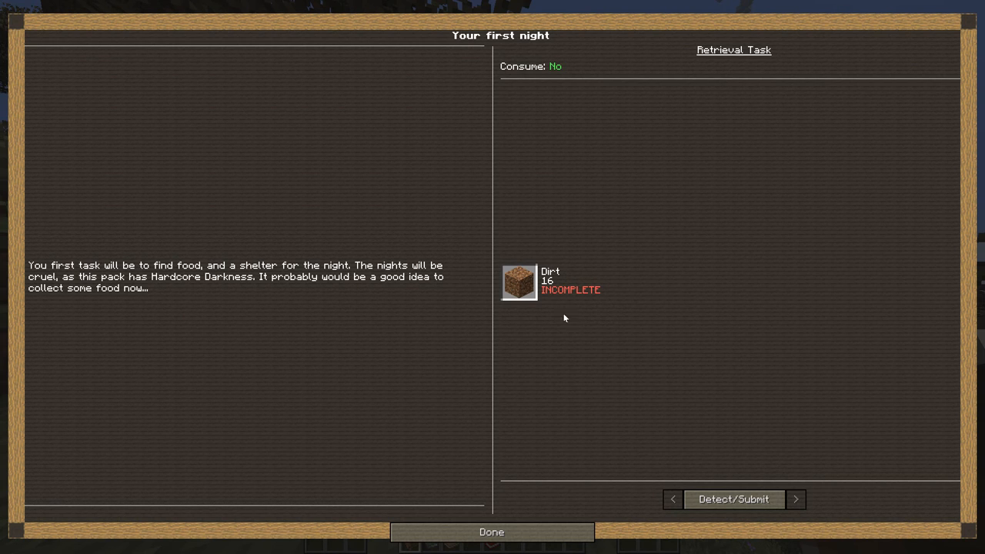
pyautogui.moveTo(515, 284)
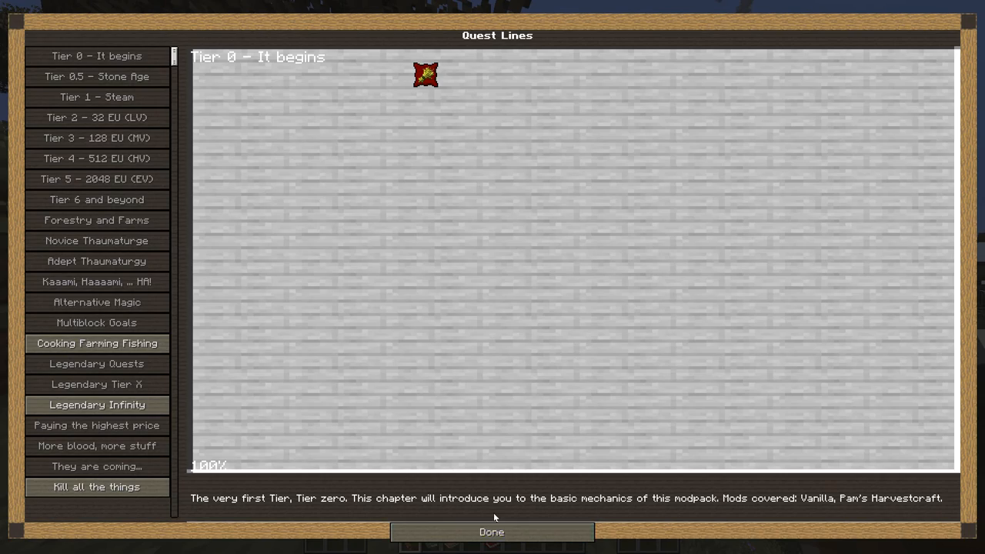
pyautogui.click(490, 532)
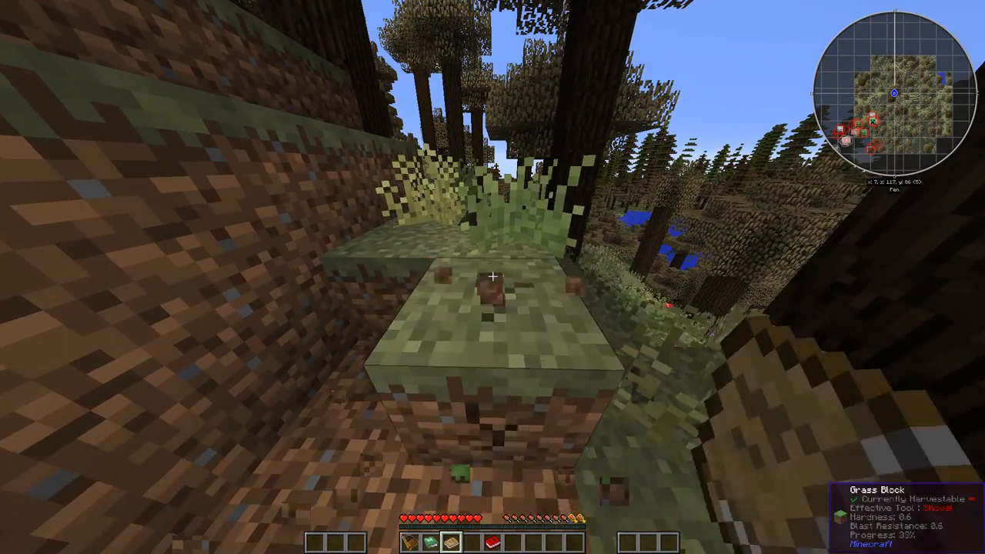
pyautogui.moveTo(492, 277)
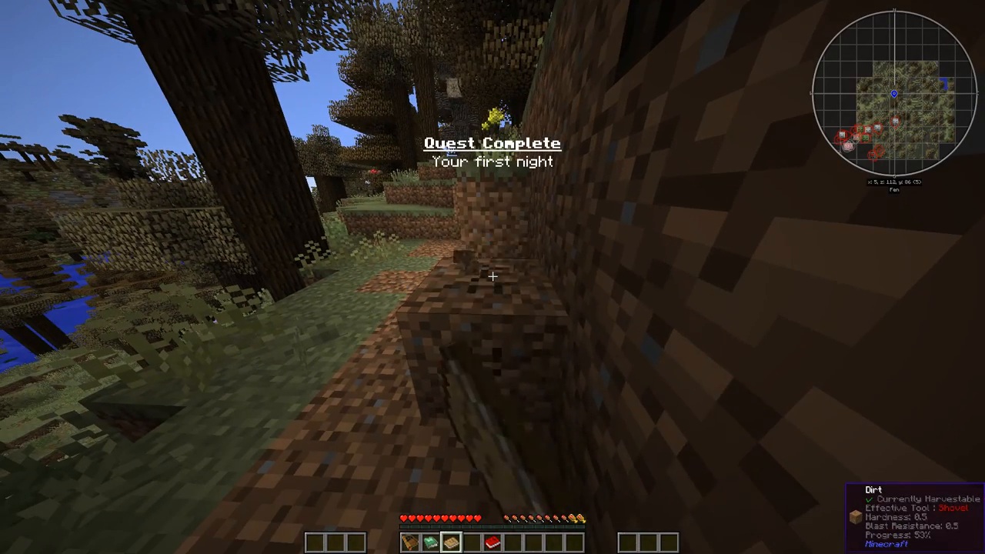
pyautogui.moveTo(492, 277)
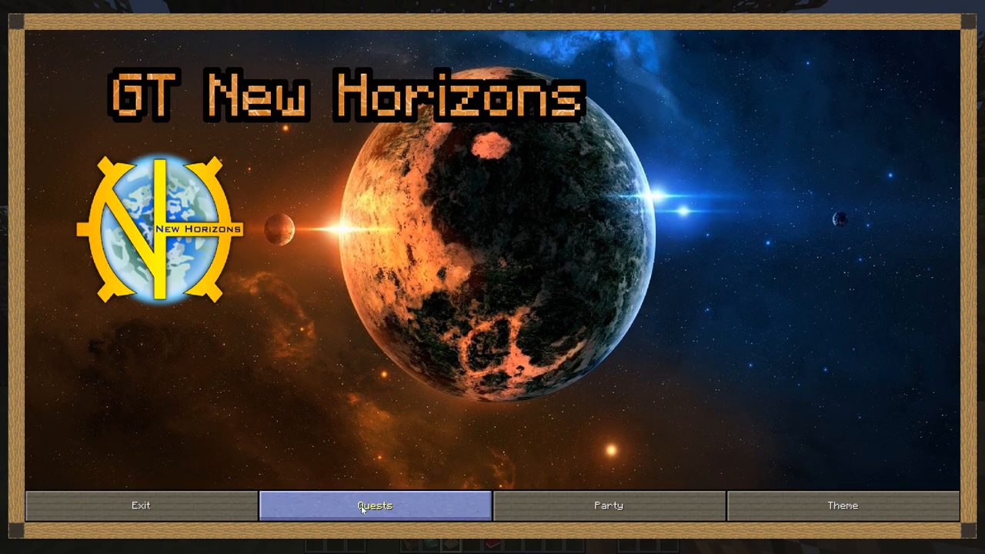
# Browse the quest lines list and choose the Tier 0 - It begins chapter
pyautogui.click(375, 505)
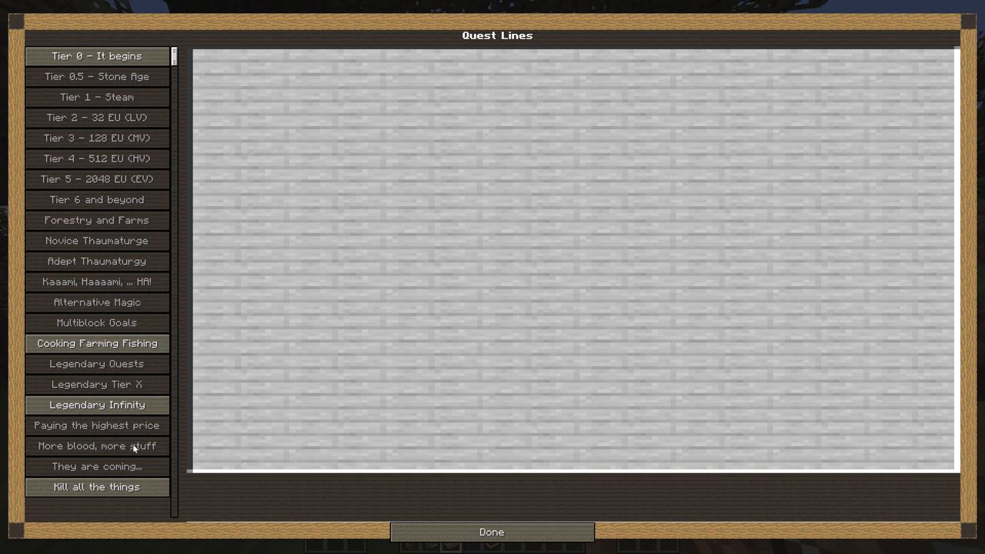
pyautogui.scroll(-3)
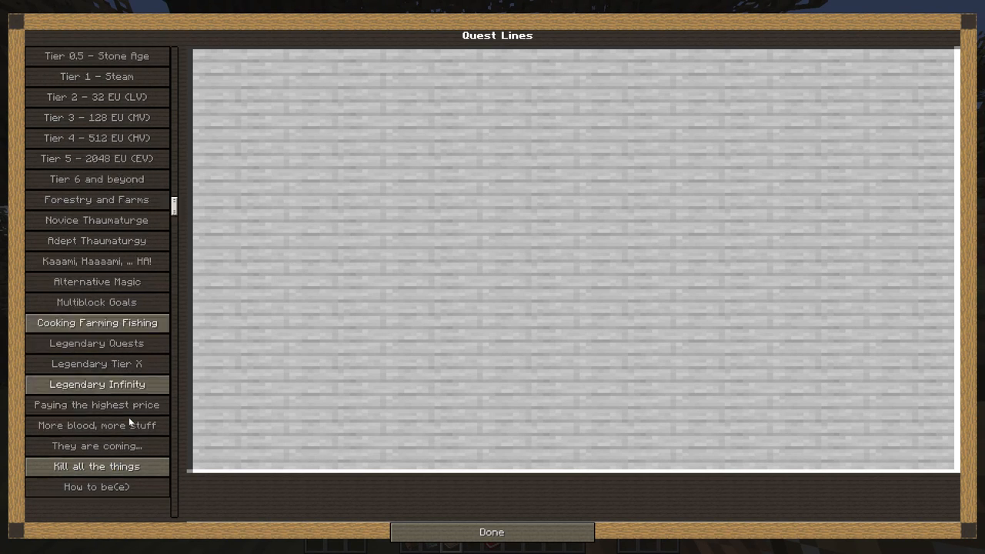
pyautogui.scroll(3)
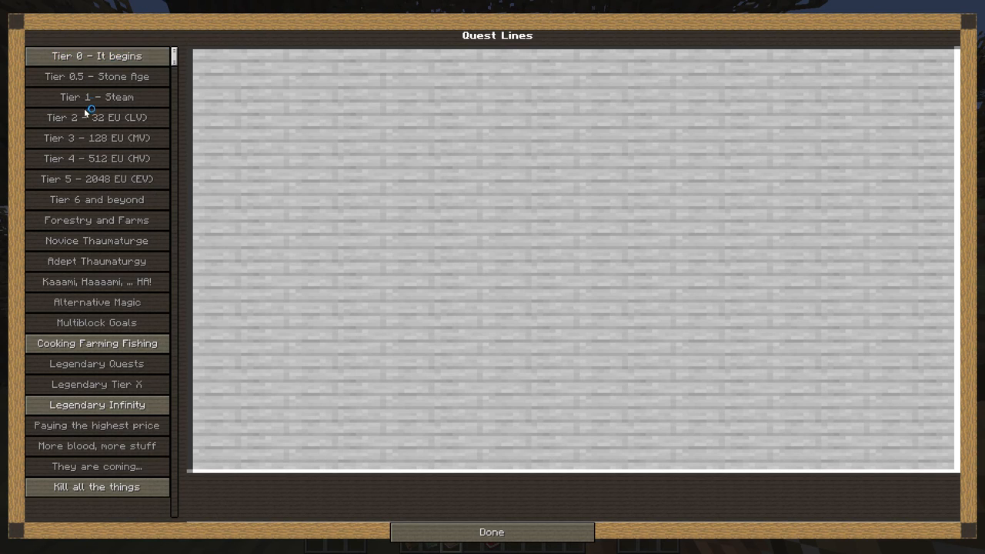
pyautogui.moveTo(111, 208)
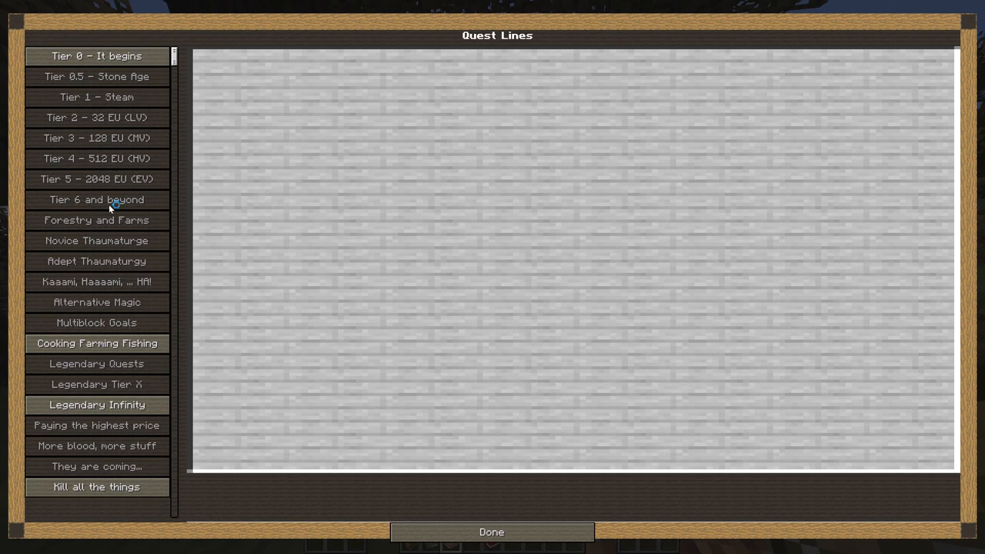
pyautogui.moveTo(104, 212)
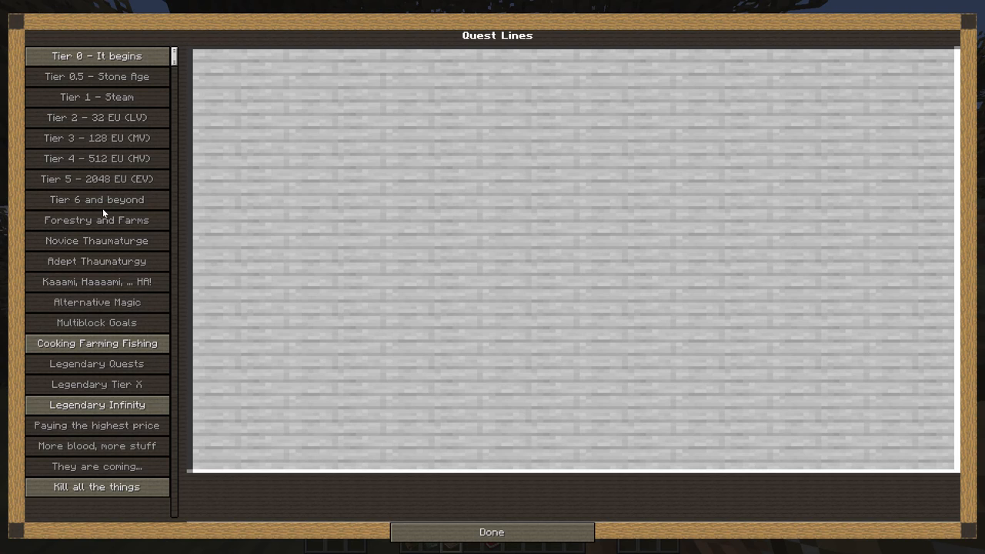
pyautogui.moveTo(131, 263)
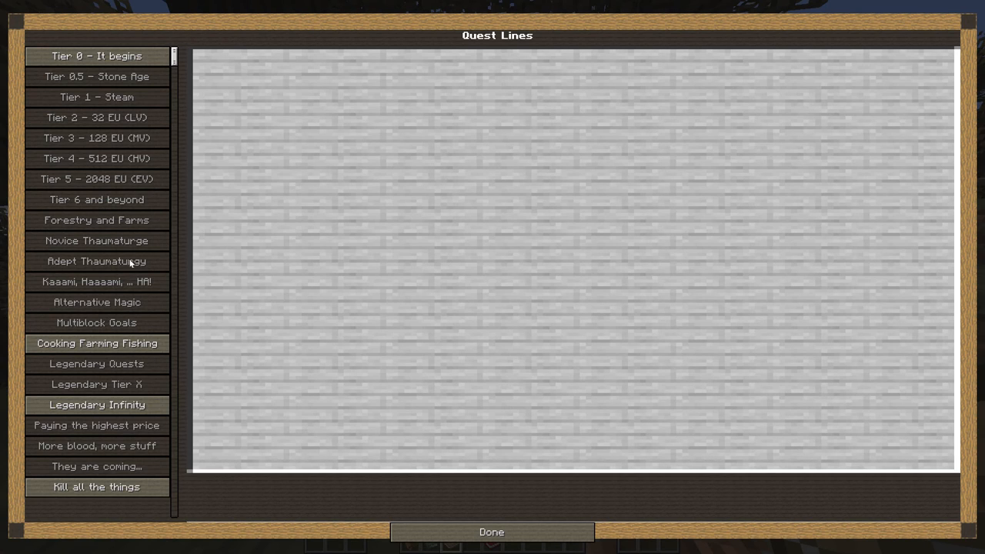
pyautogui.moveTo(143, 166)
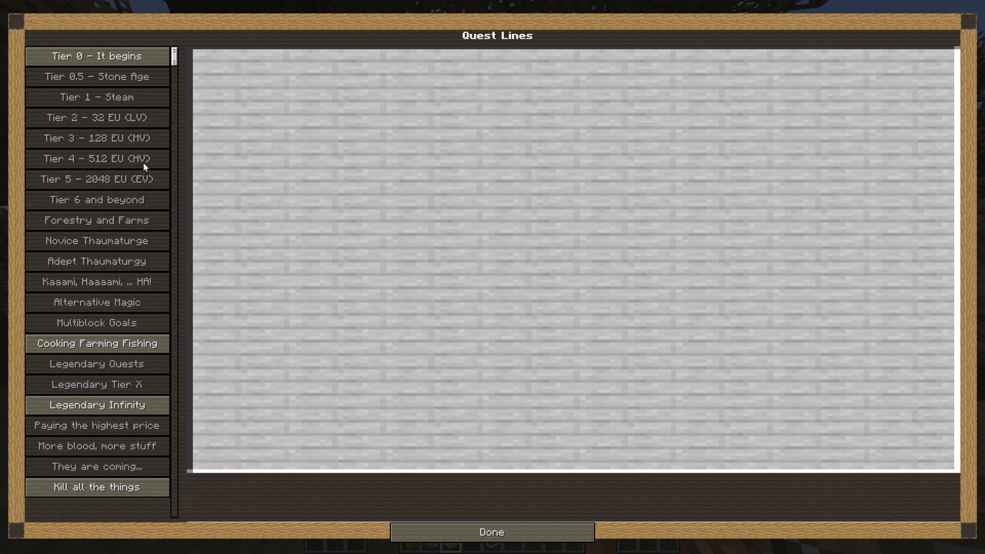
pyautogui.moveTo(126, 188)
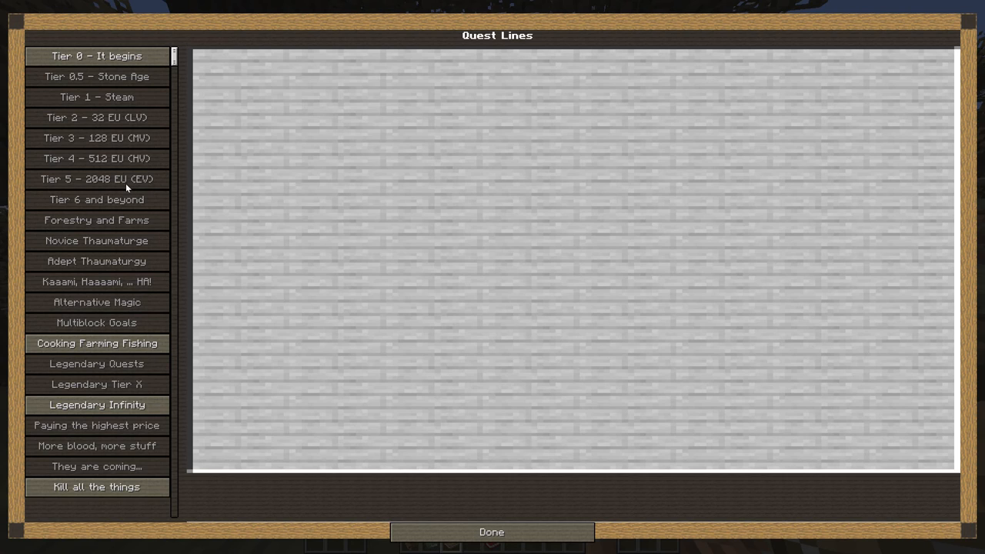
pyautogui.moveTo(123, 159)
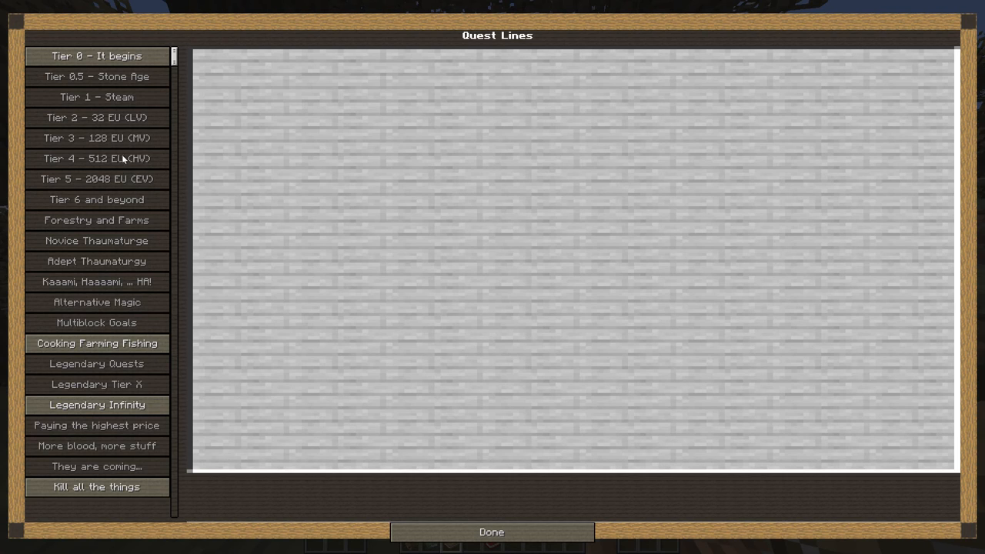
pyautogui.moveTo(120, 129)
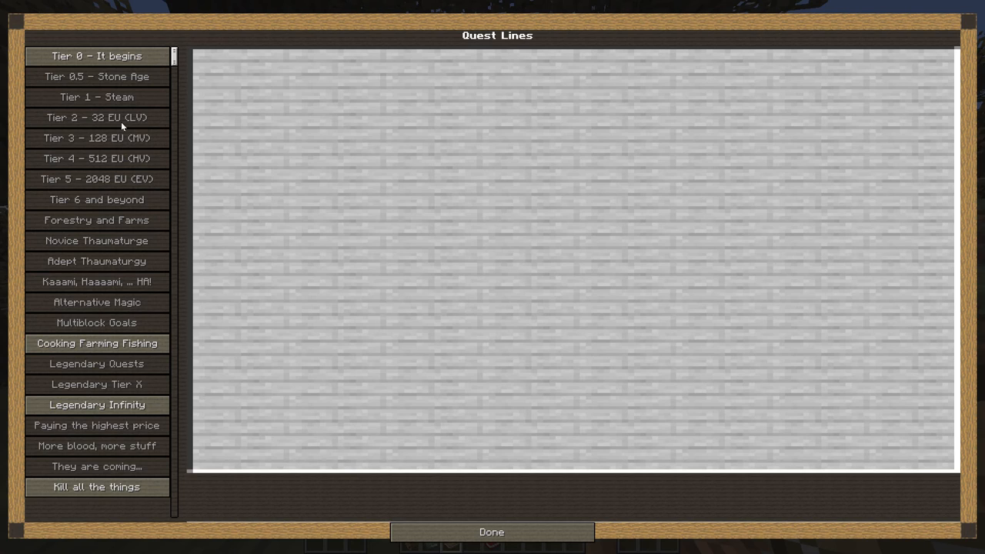
pyautogui.click(96, 55)
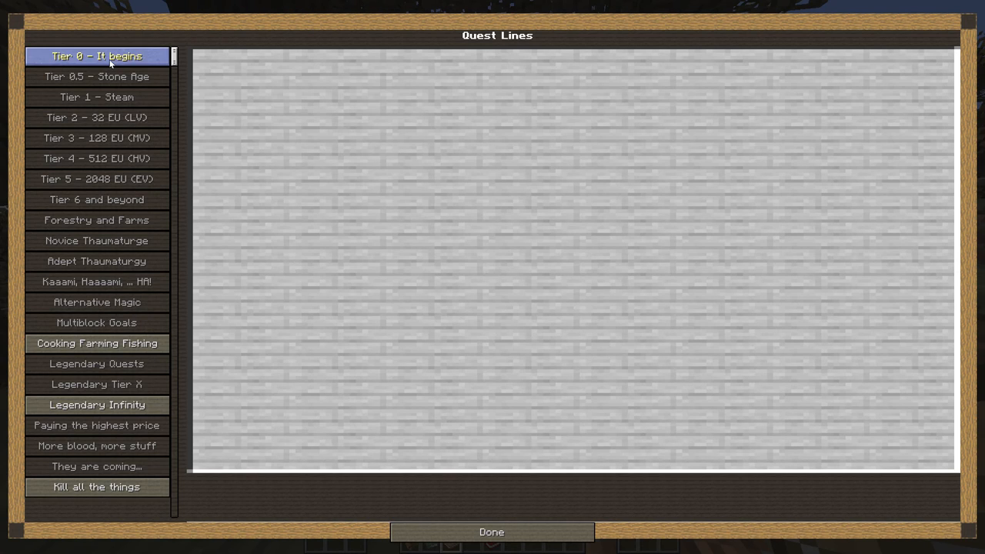
# View the completed Your first night quest, then move on to Sticks 'n Stones
pyautogui.click(95, 55)
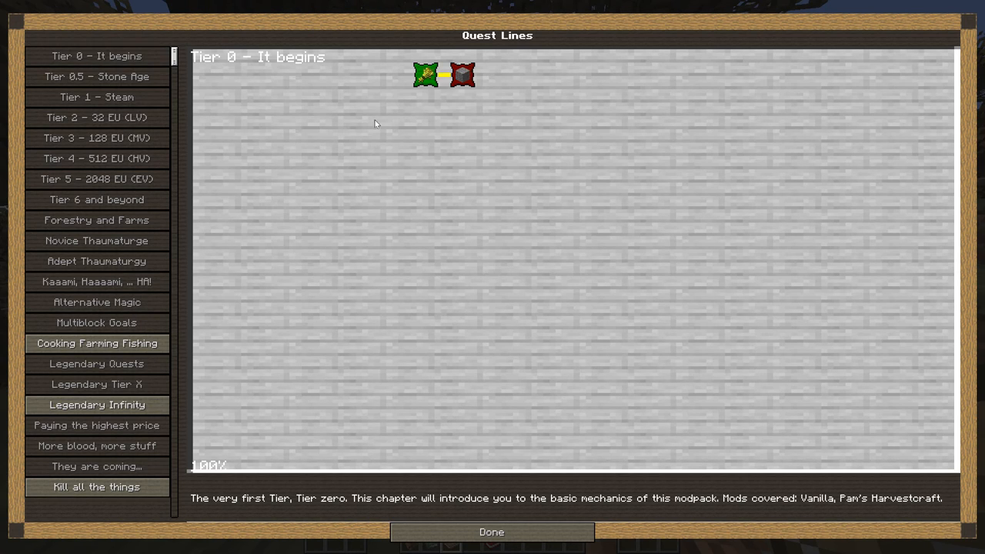
pyautogui.moveTo(424, 74)
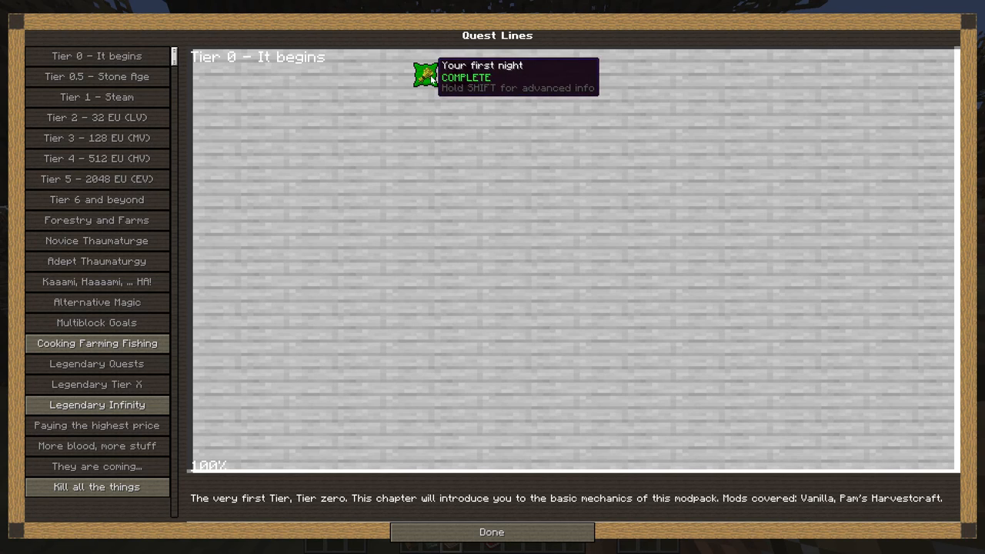
pyautogui.press('shift')
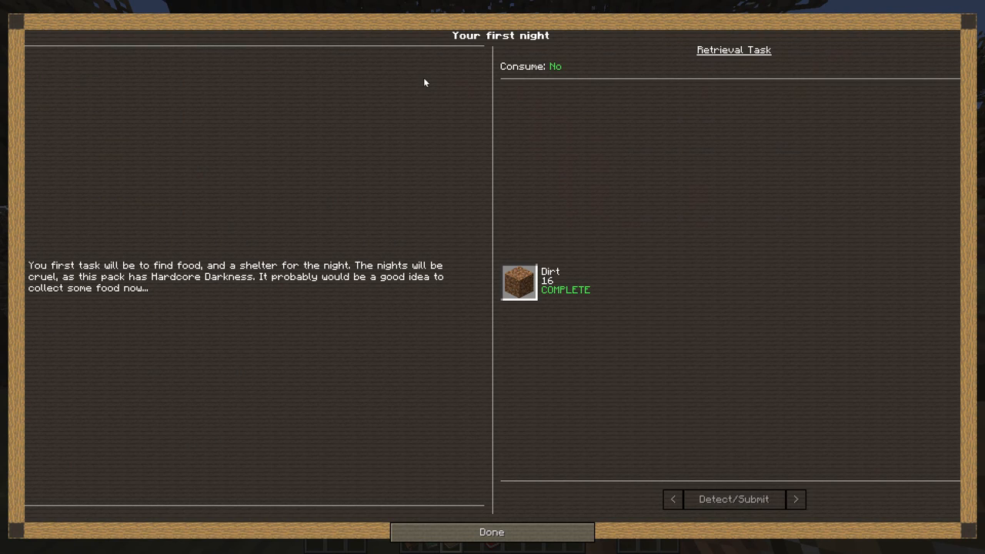
pyautogui.moveTo(572, 280)
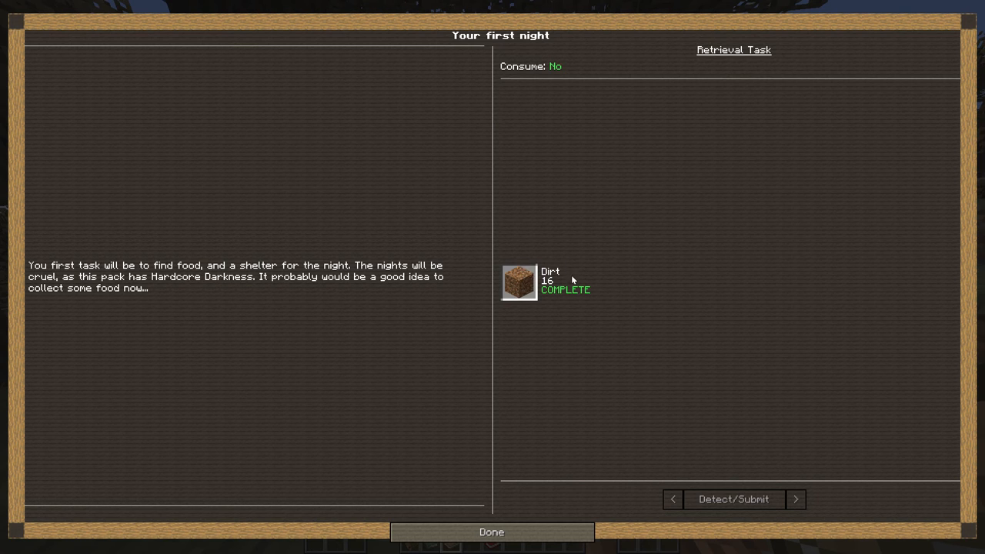
pyautogui.click(490, 532)
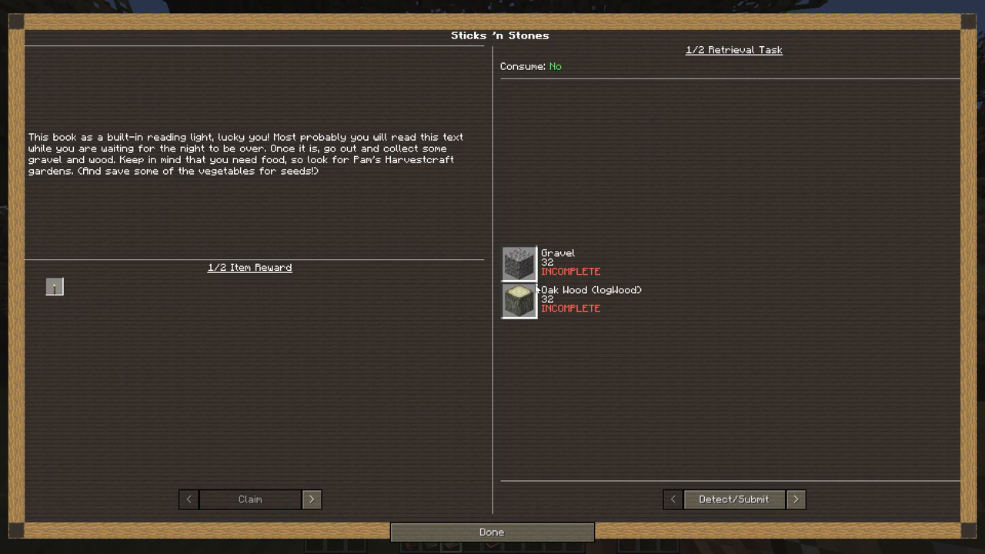
pyautogui.moveTo(563, 329)
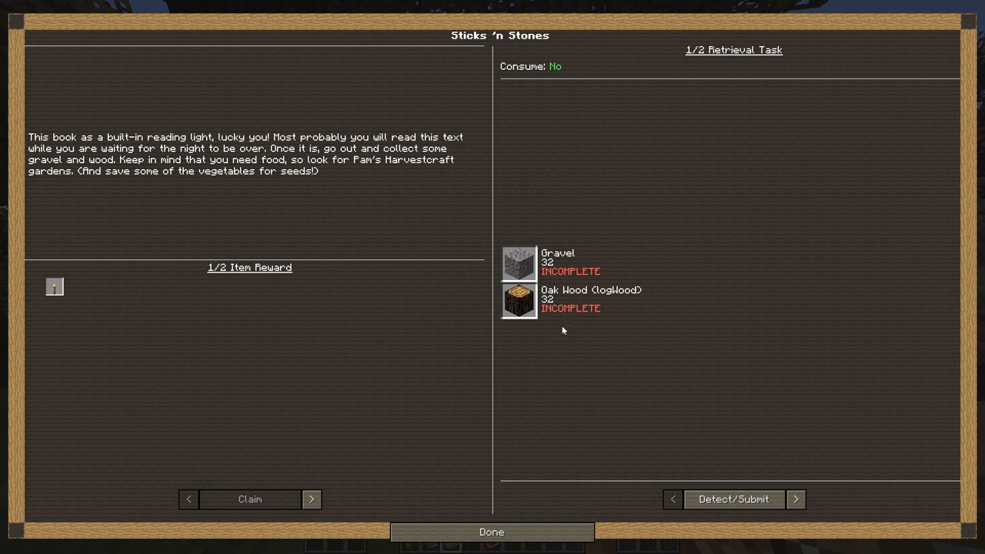
pyautogui.moveTo(54, 286)
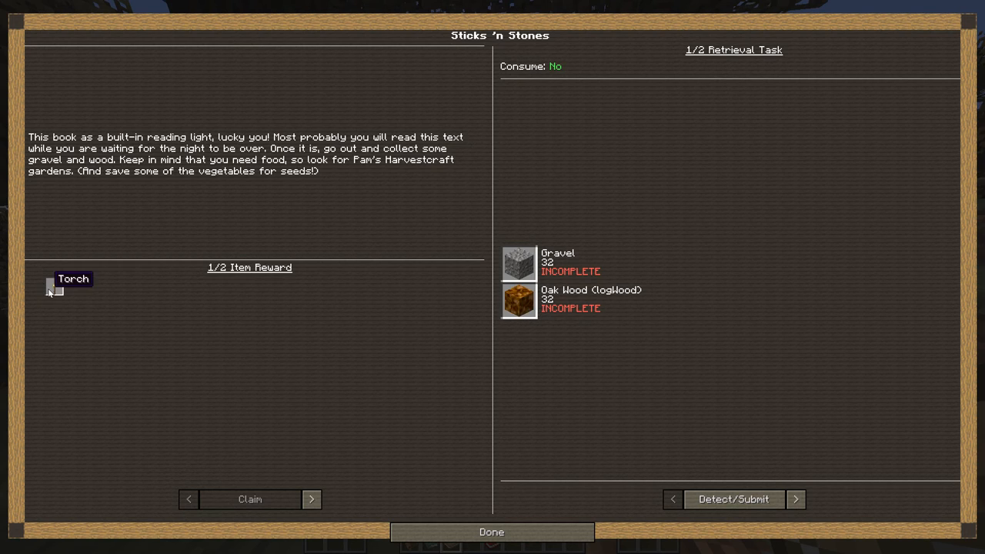
# Page through the Sticks 'n Stones rewards and second retrieval task, then return to the world
pyautogui.click(311, 499)
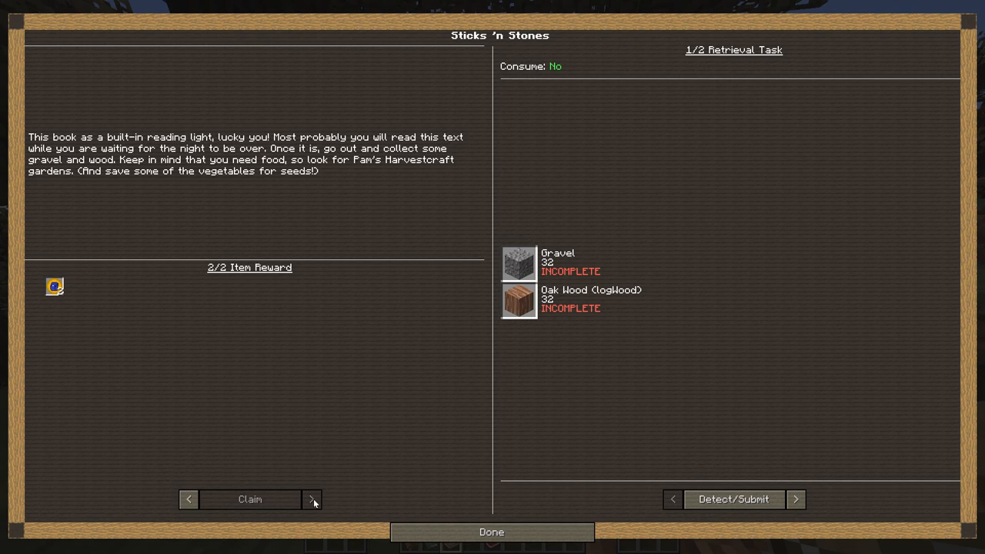
pyautogui.moveTo(54, 286)
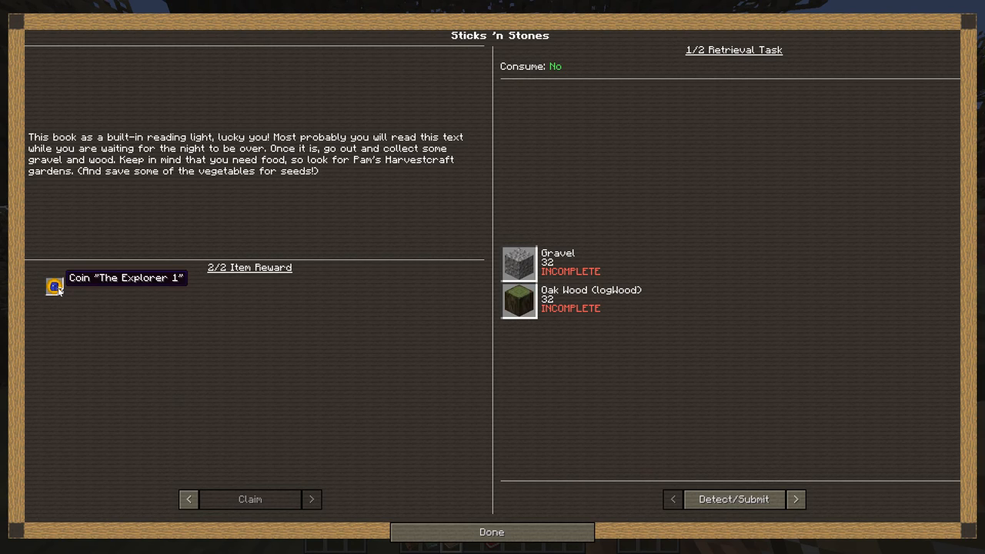
pyautogui.moveTo(520, 263)
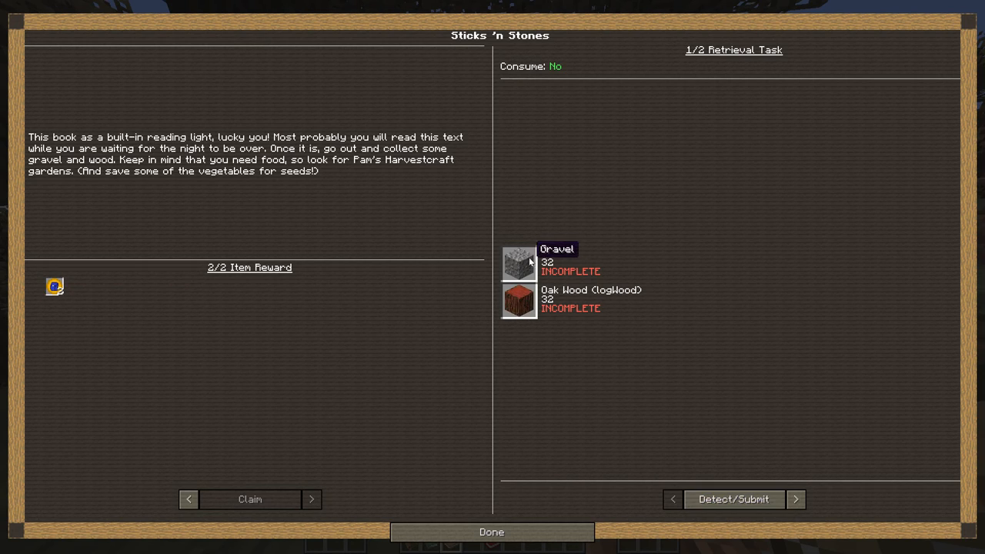
pyautogui.click(793, 499)
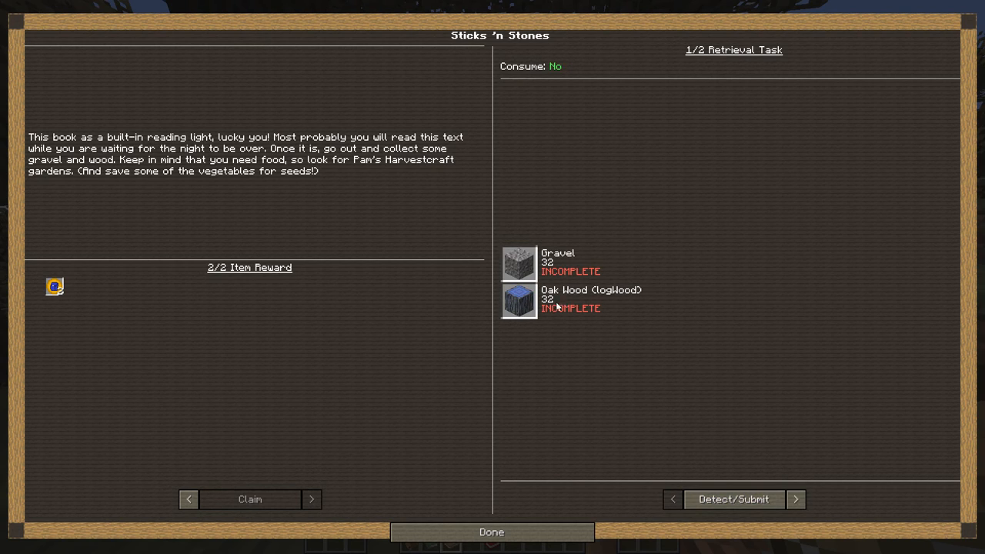
pyautogui.click(795, 498)
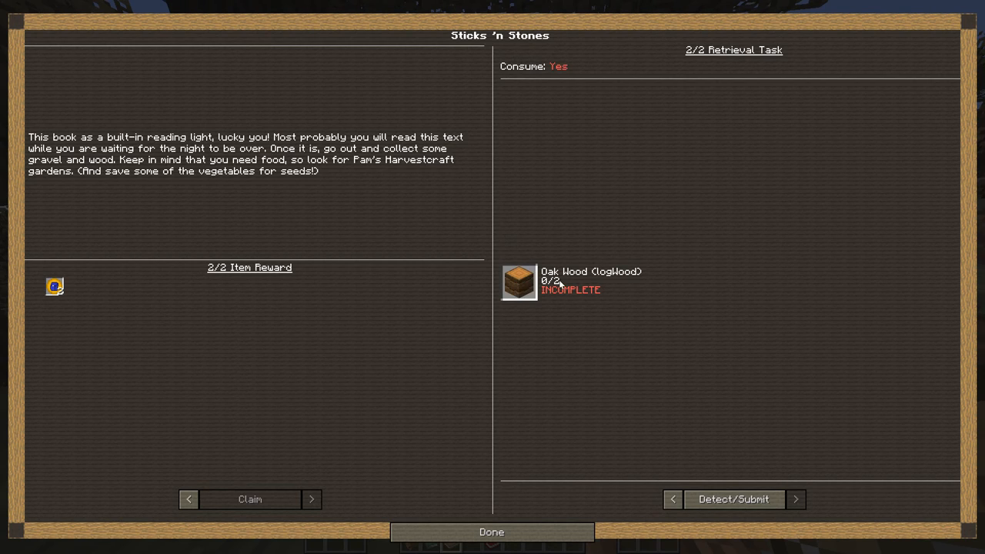
pyautogui.moveTo(671, 499)
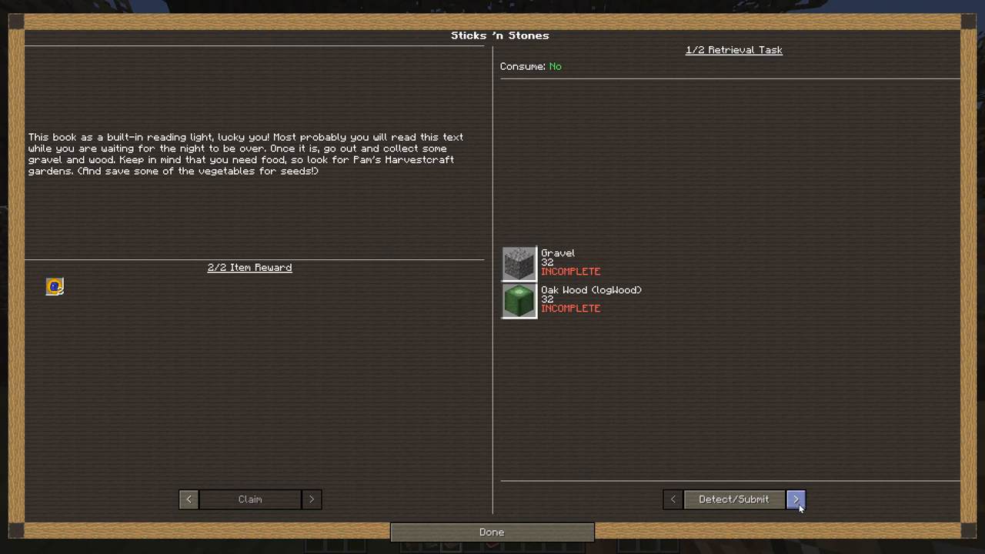
pyautogui.click(491, 533)
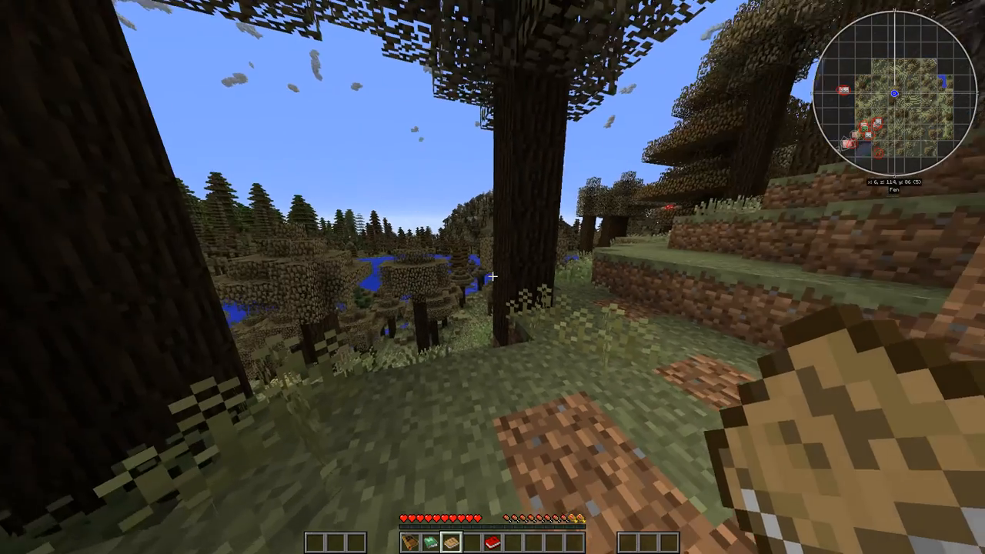
pyautogui.moveTo(492, 277)
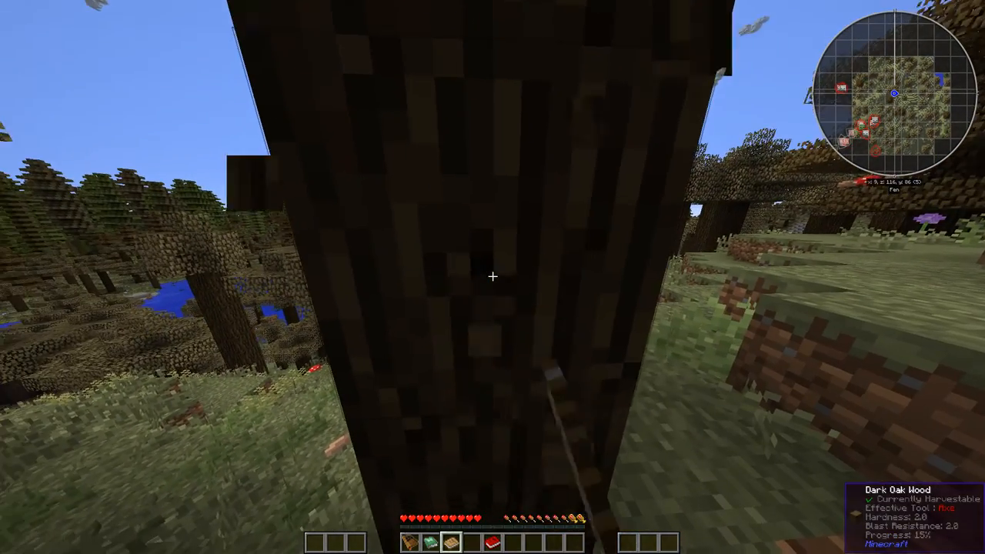
# Chop the dark oak logs ahead and overhead by hand
pyautogui.click(492, 277)
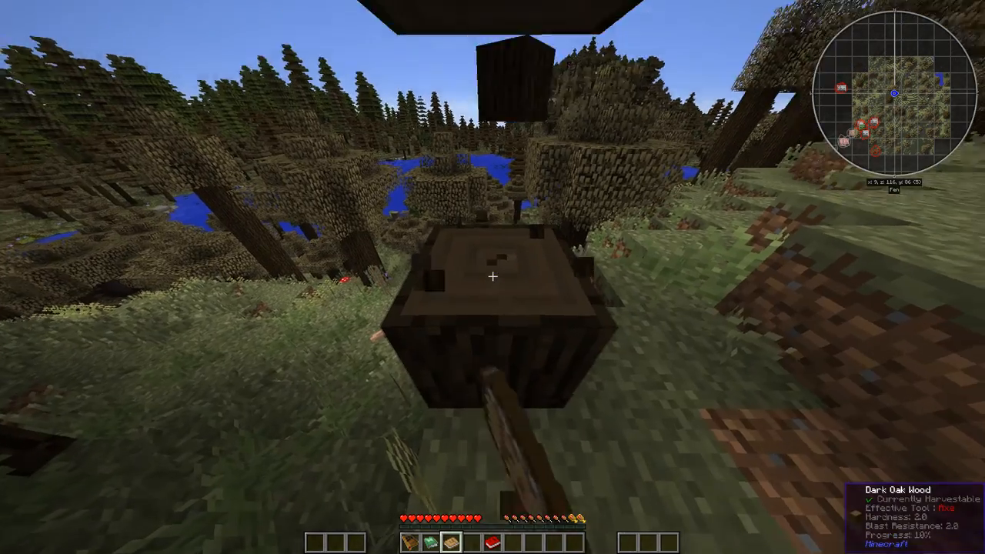
pyautogui.moveTo(492, 277)
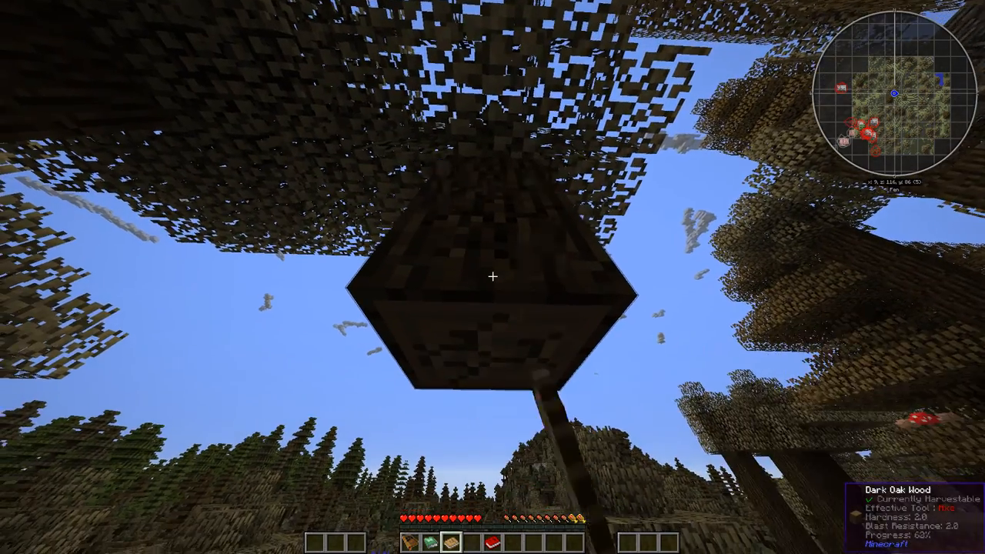
pyautogui.click(492, 277)
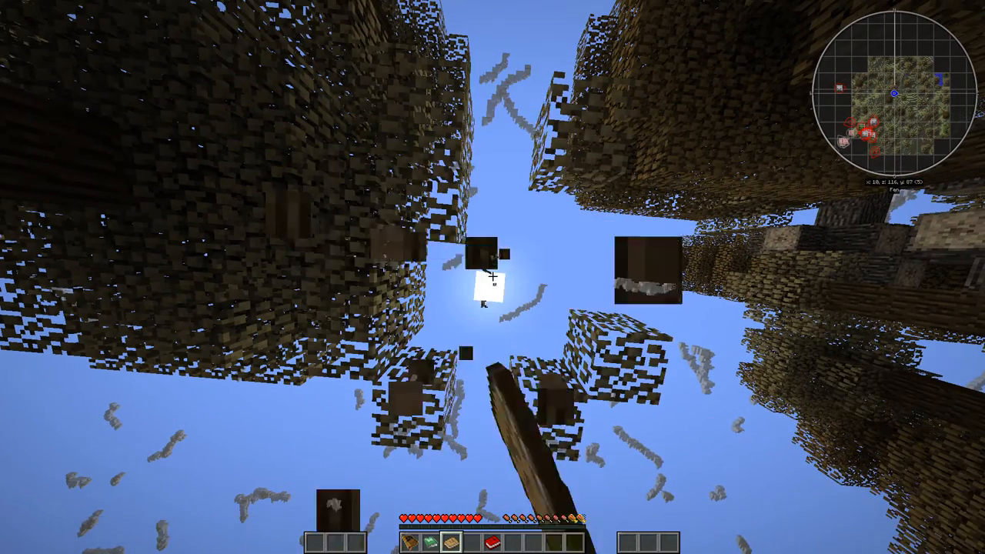
pyautogui.moveTo(492, 277)
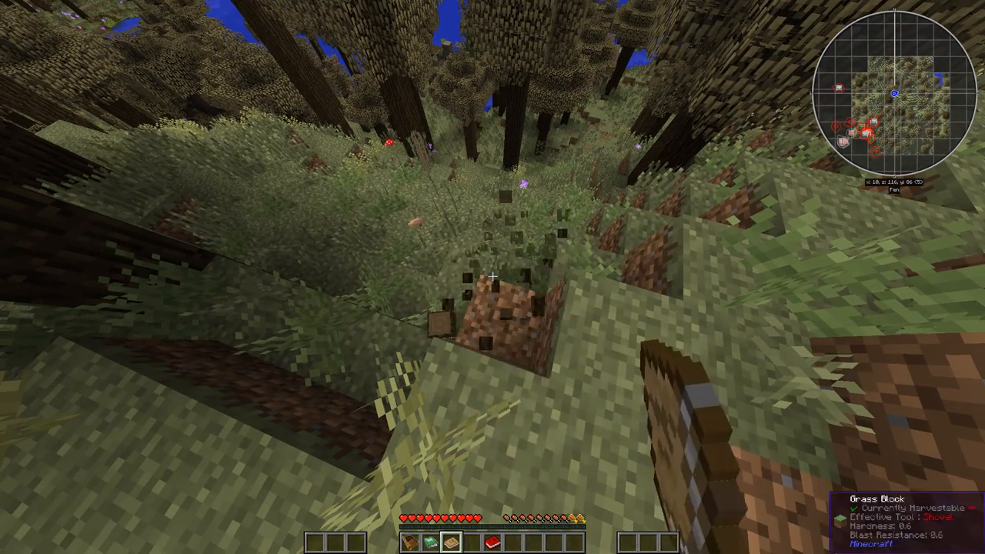
pyautogui.moveTo(492, 277)
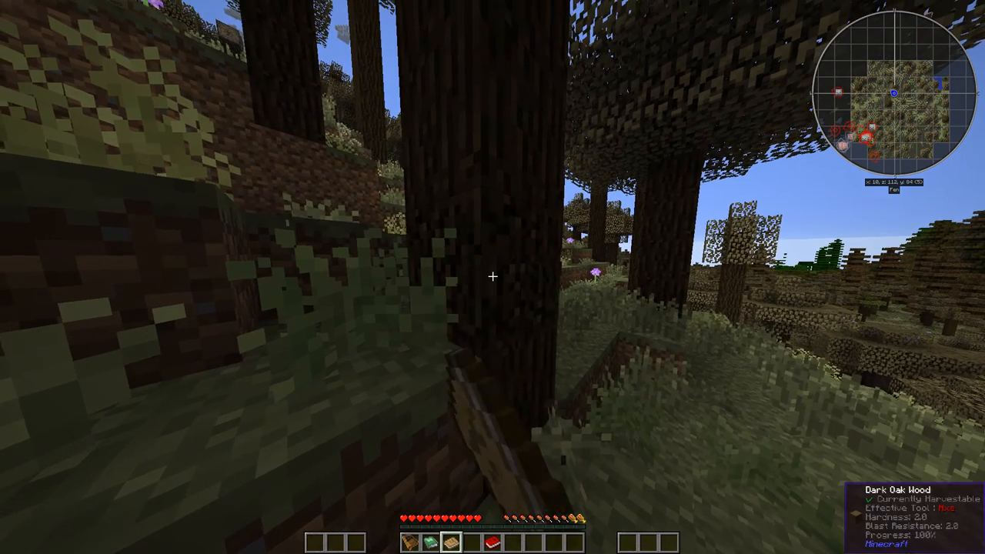
pyautogui.moveTo(493, 277)
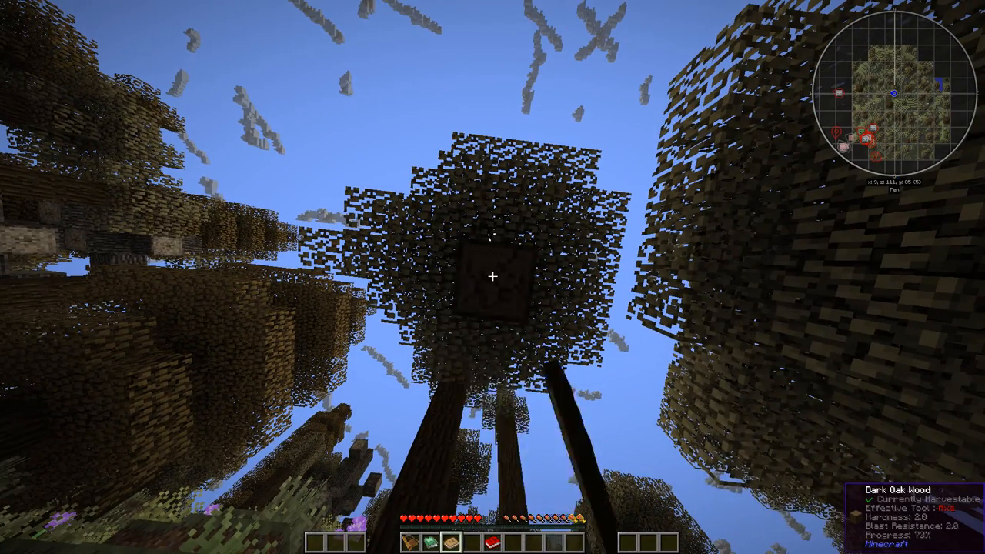
pyautogui.click(493, 277)
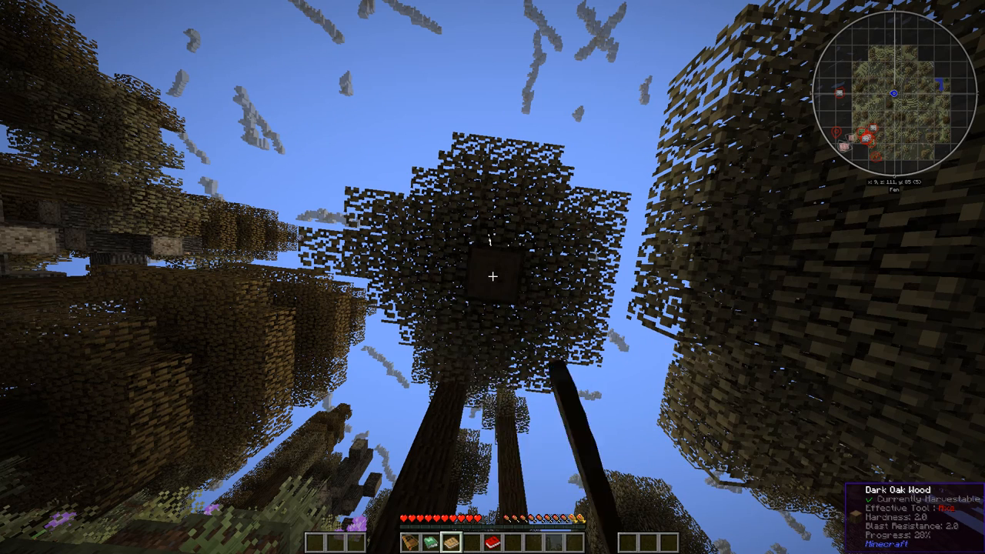
# Filter the inventory's item catalogue with the search 'crafting'
pyautogui.press('e')
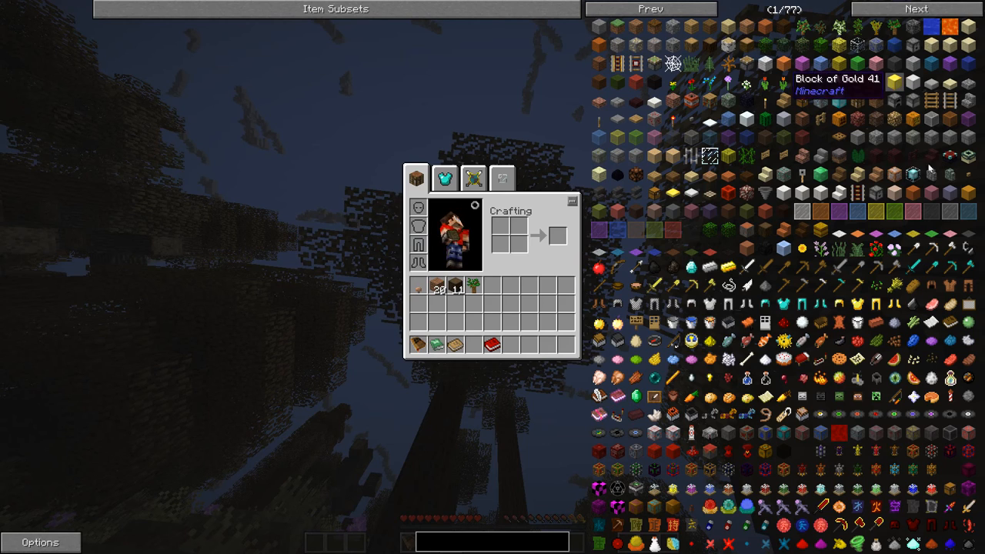
pyautogui.moveTo(920, 269)
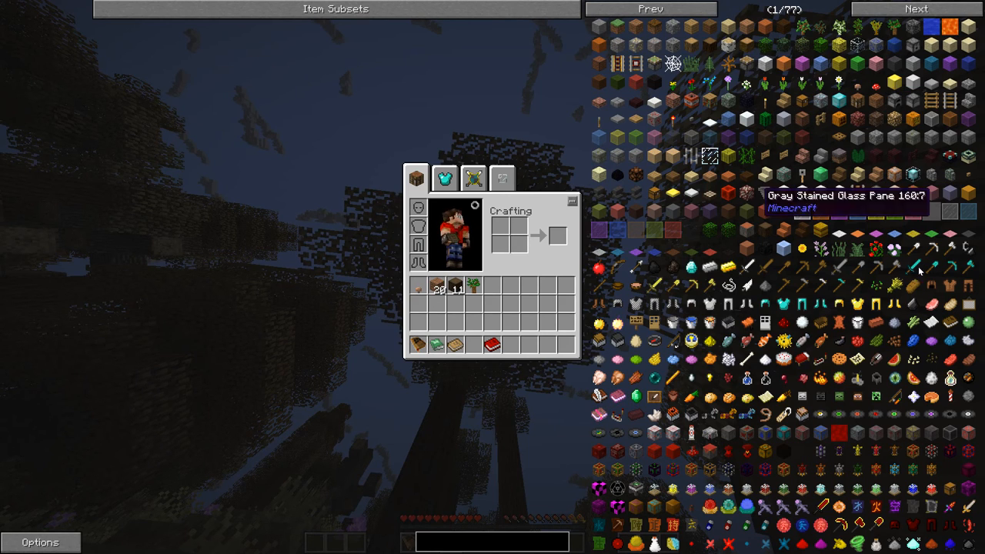
pyautogui.moveTo(766, 305)
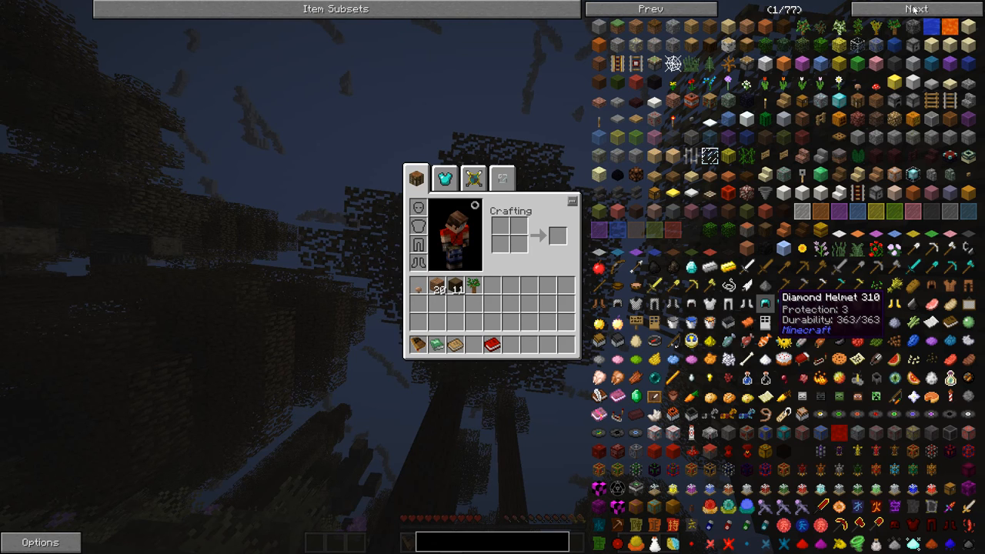
pyautogui.click(917, 9)
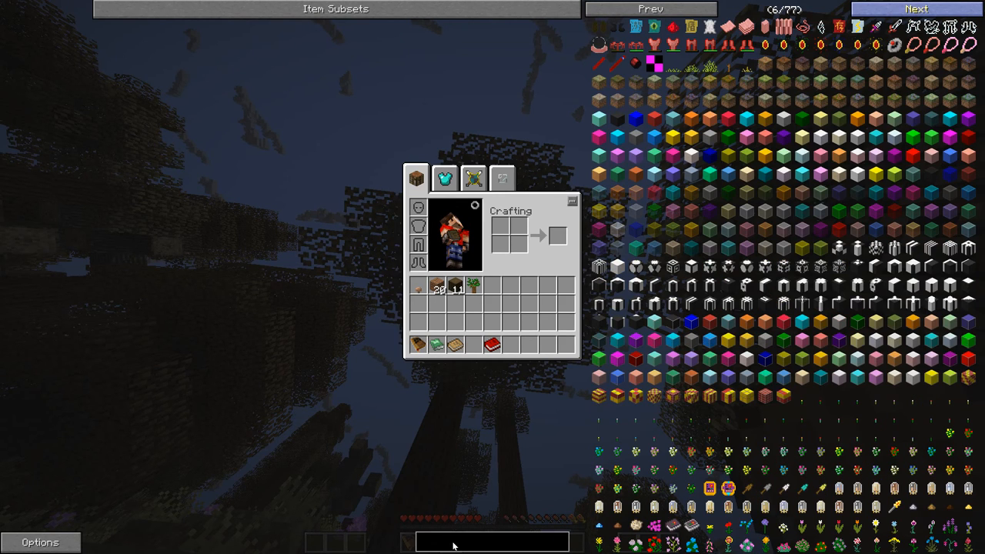
pyautogui.click(917, 9)
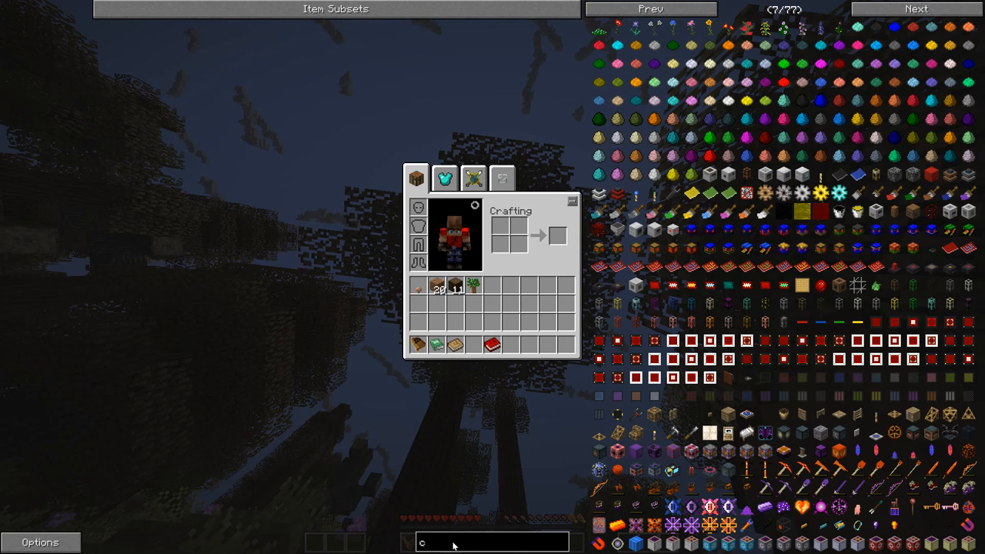
pyautogui.write('rafting')
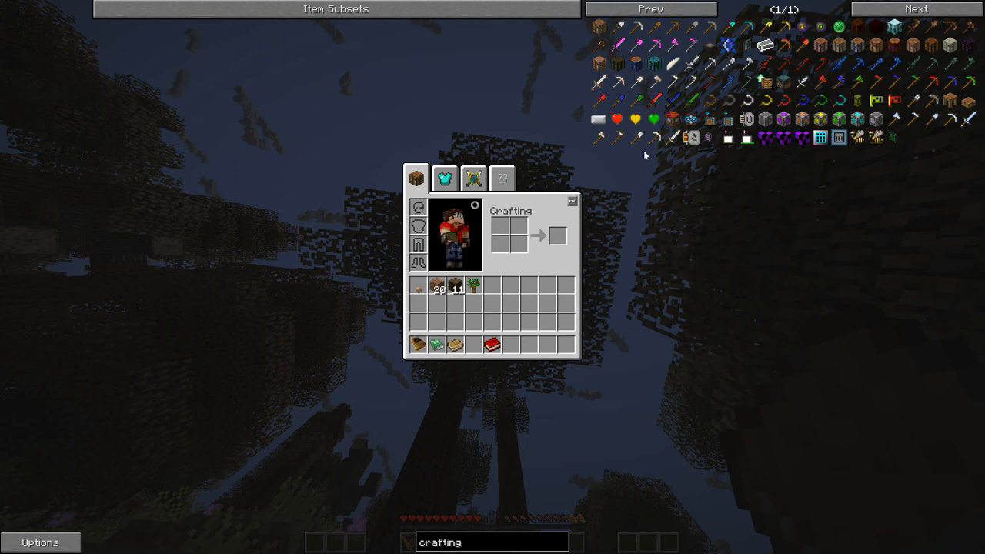
pyautogui.moveTo(600, 29)
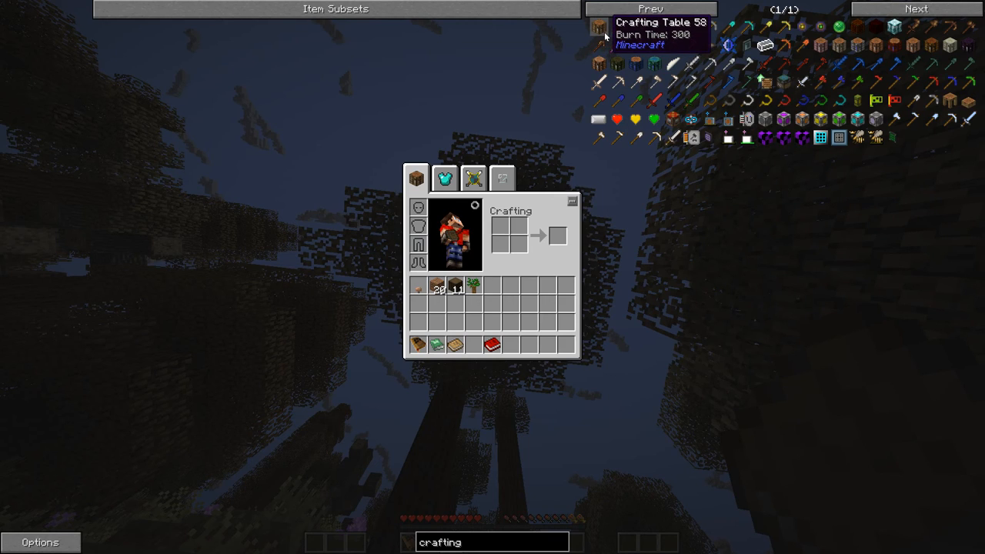
pyautogui.moveTo(596, 43)
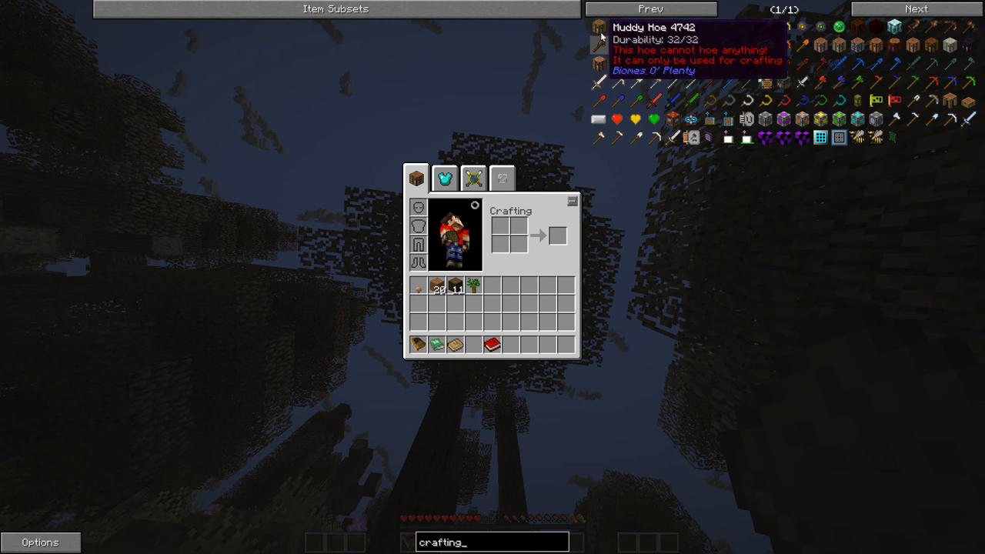
pyautogui.moveTo(600, 28)
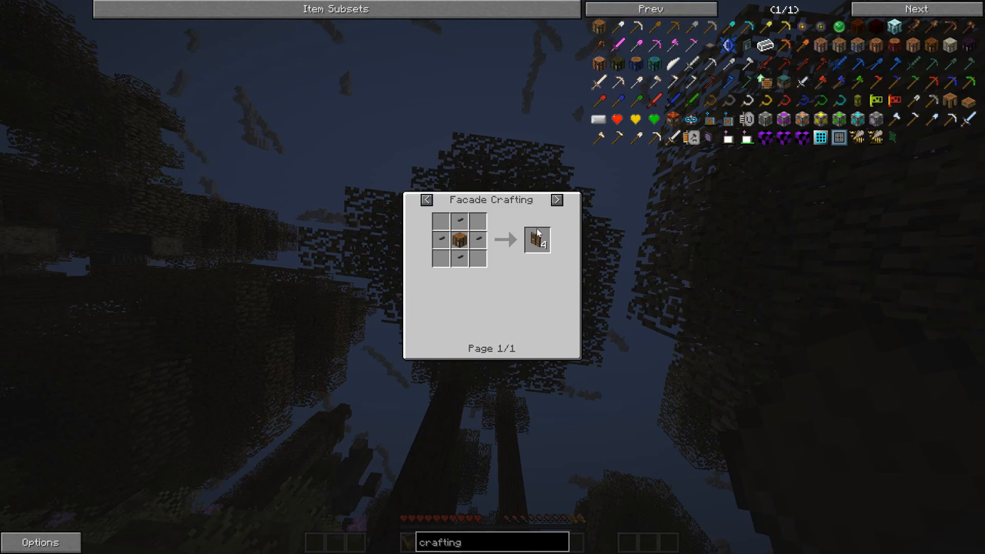
pyautogui.moveTo(460, 240)
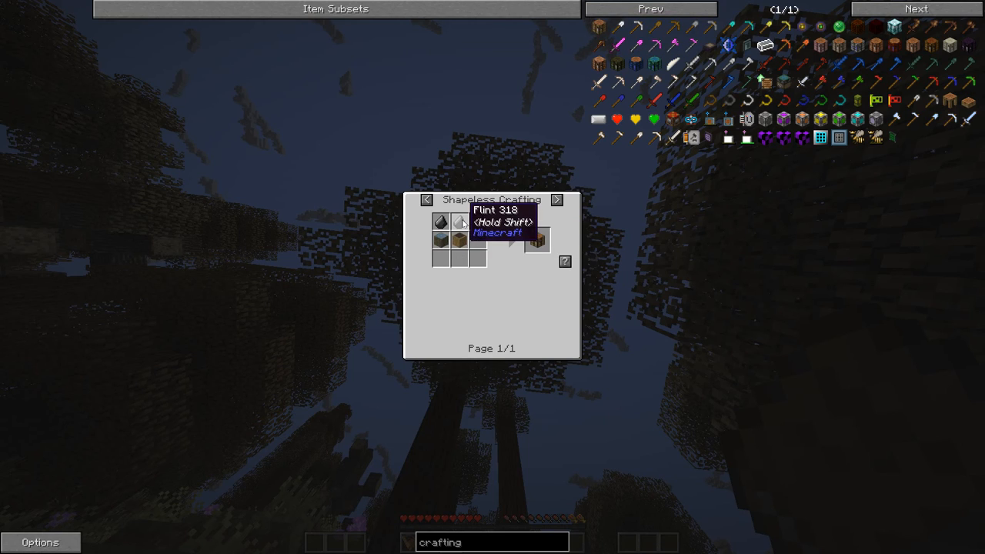
pyautogui.moveTo(458, 240)
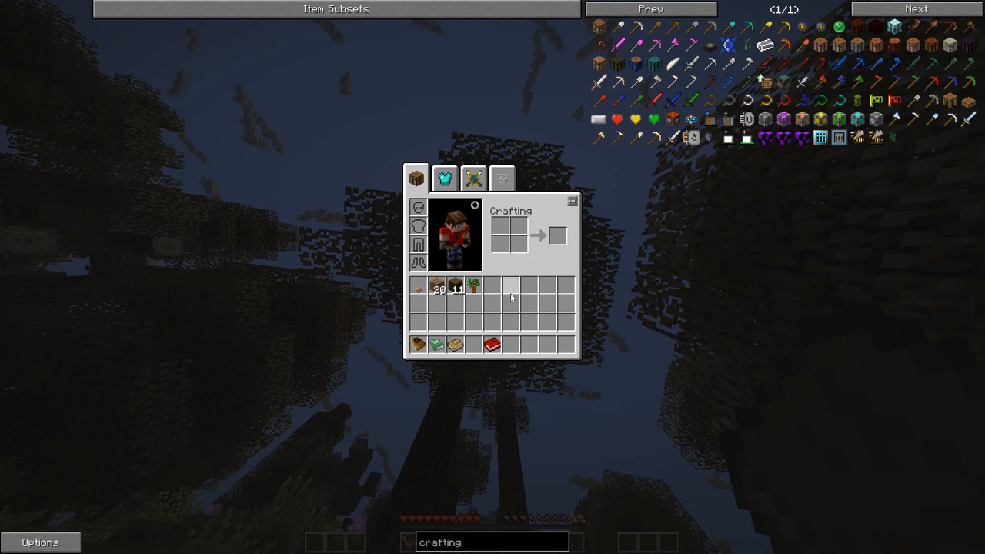
pyautogui.moveTo(474, 287)
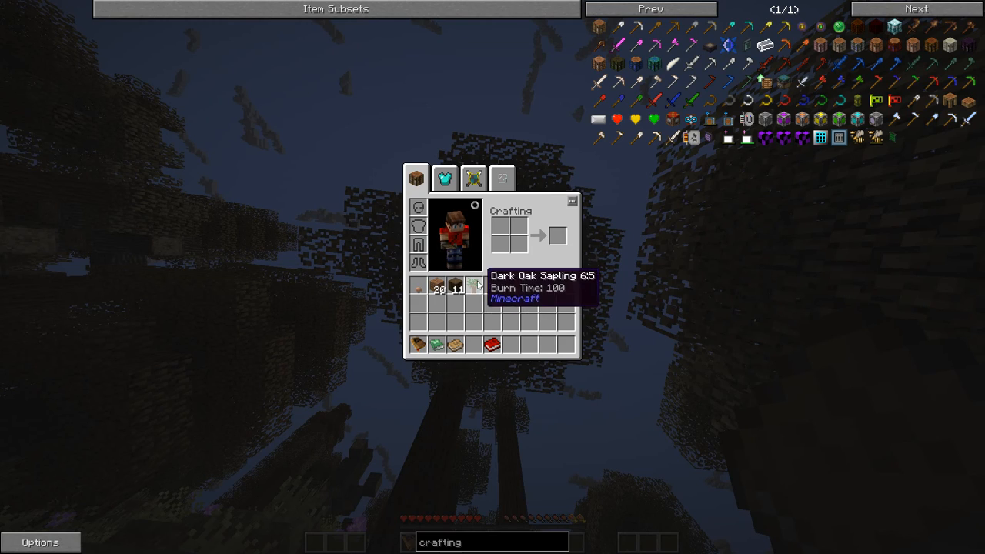
pyautogui.moveTo(435, 285)
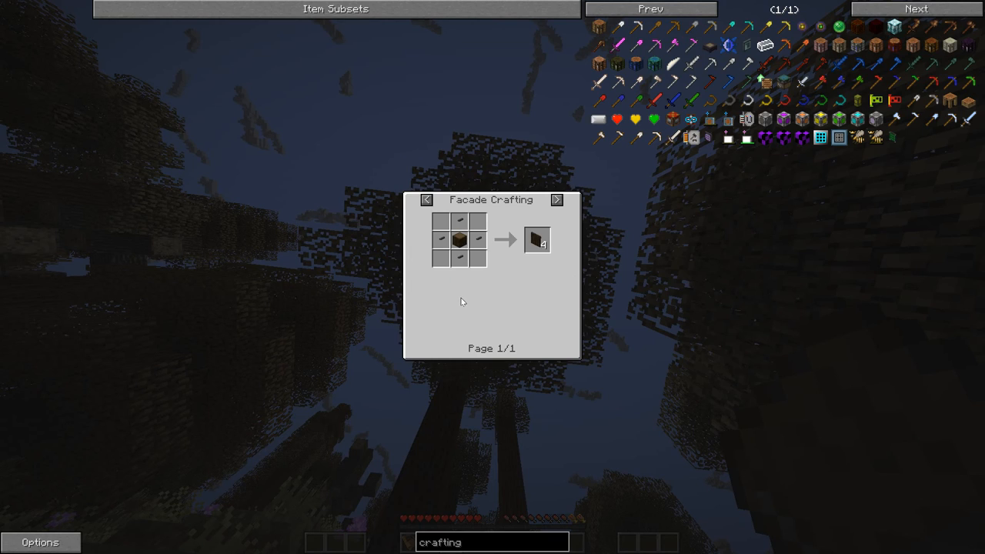
pyautogui.click(557, 200)
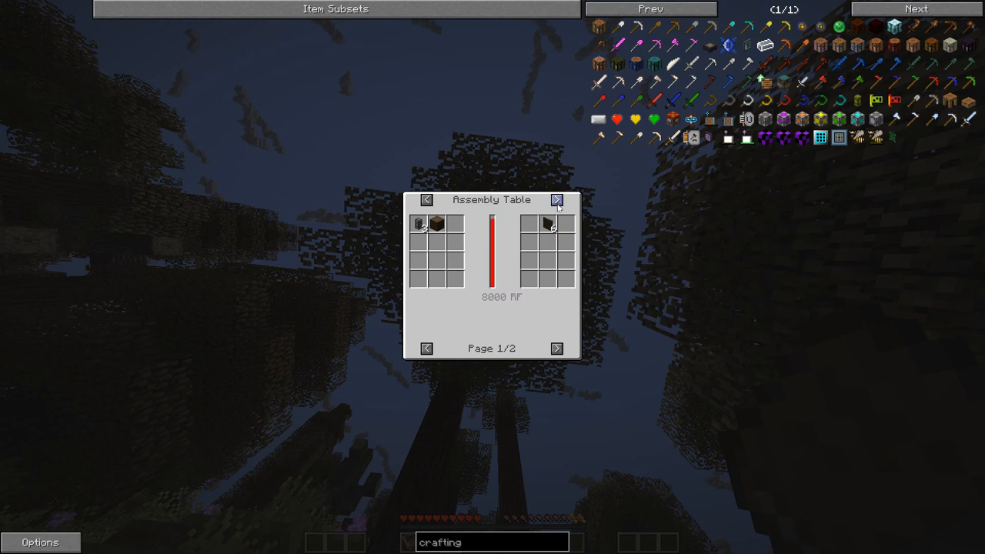
pyautogui.click(557, 200)
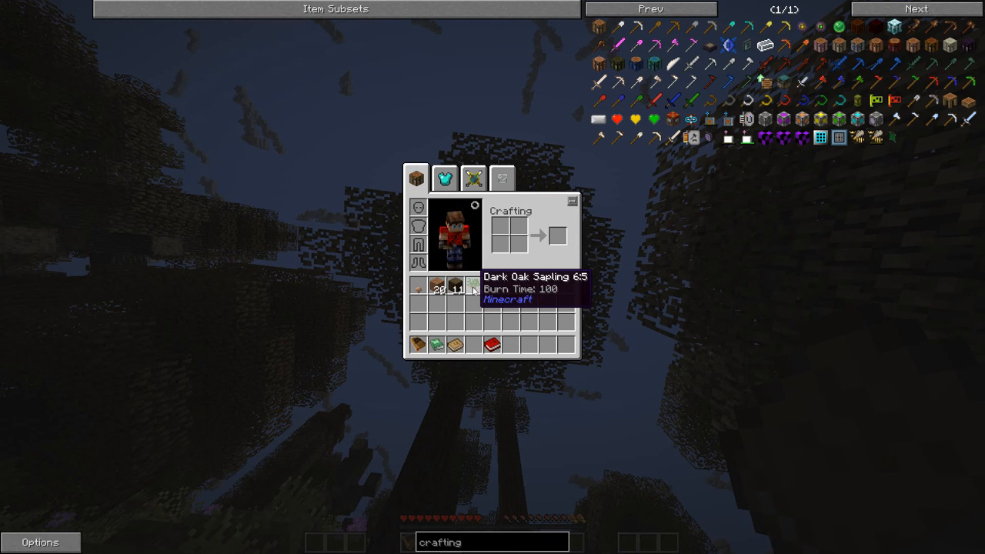
pyautogui.moveTo(766, 46)
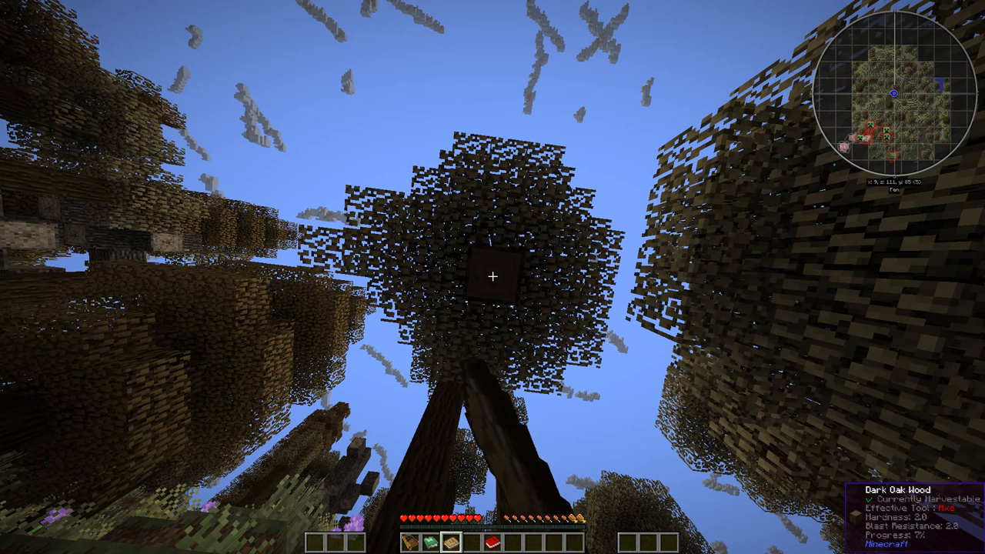
# Break more overhead dark oak logs to raise the wood stack to 24
pyautogui.click(492, 277)
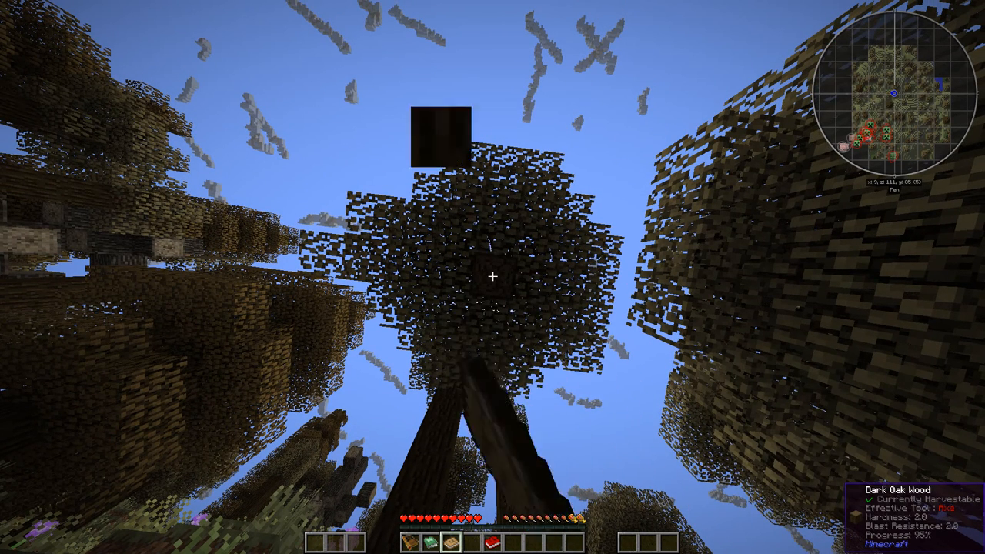
pyautogui.moveTo(492, 277)
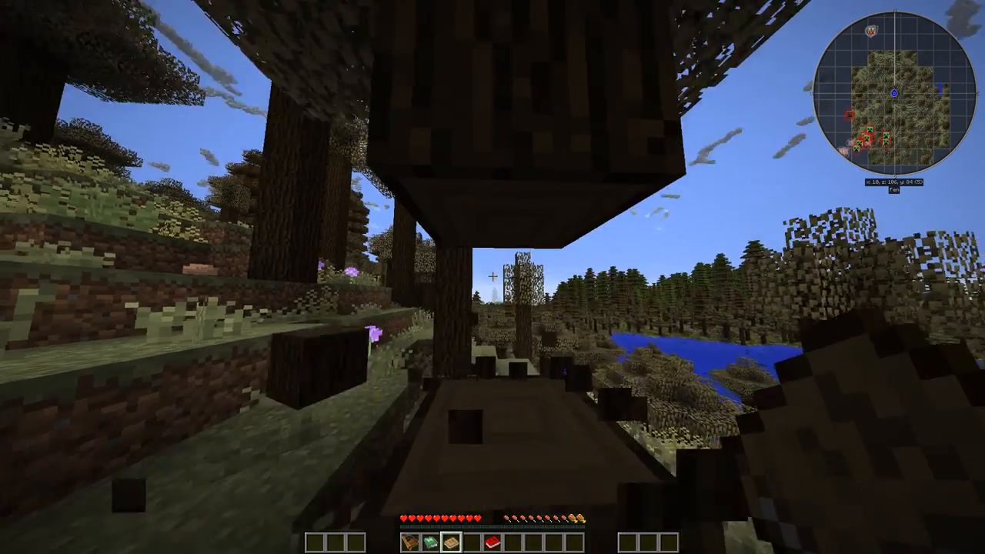
pyautogui.moveTo(493, 277)
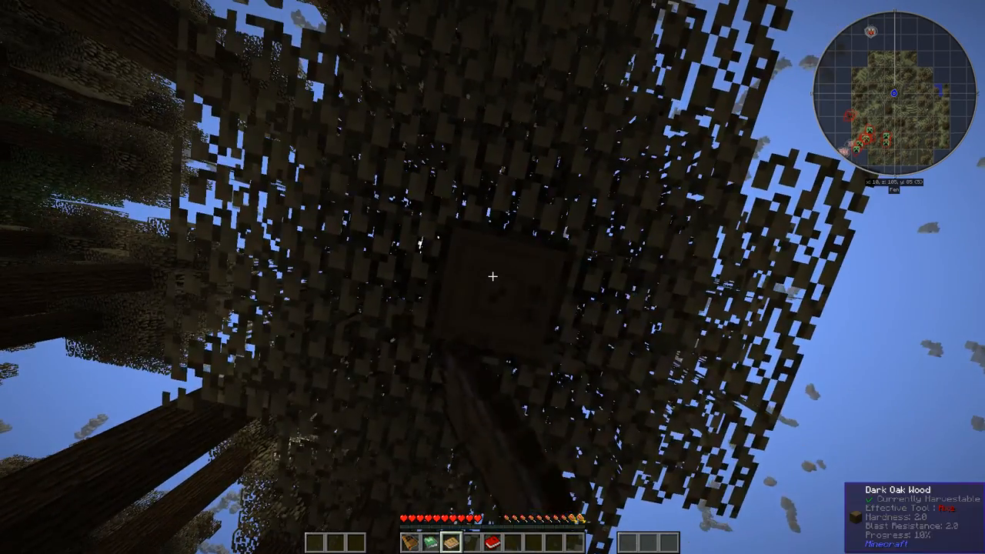
pyautogui.click(492, 277)
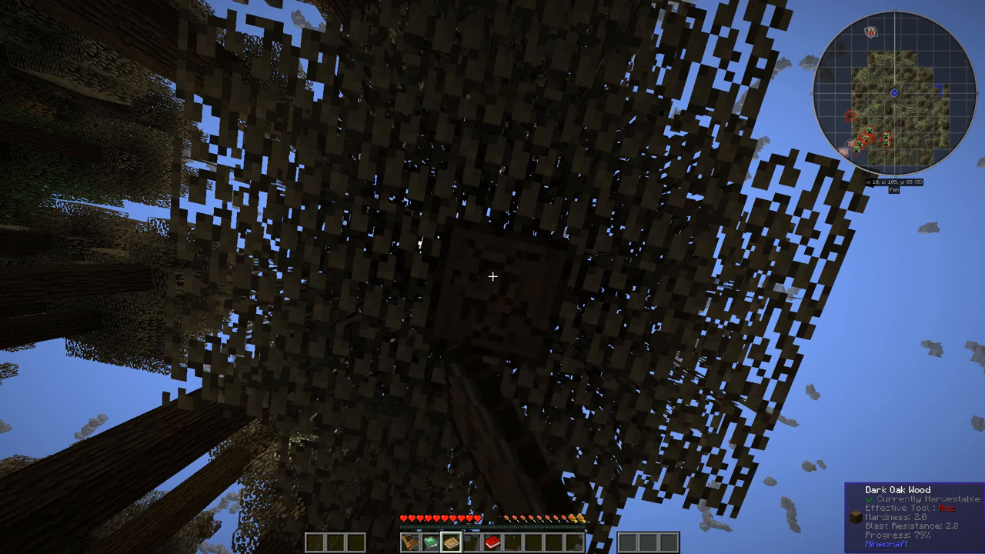
pyautogui.press('e')
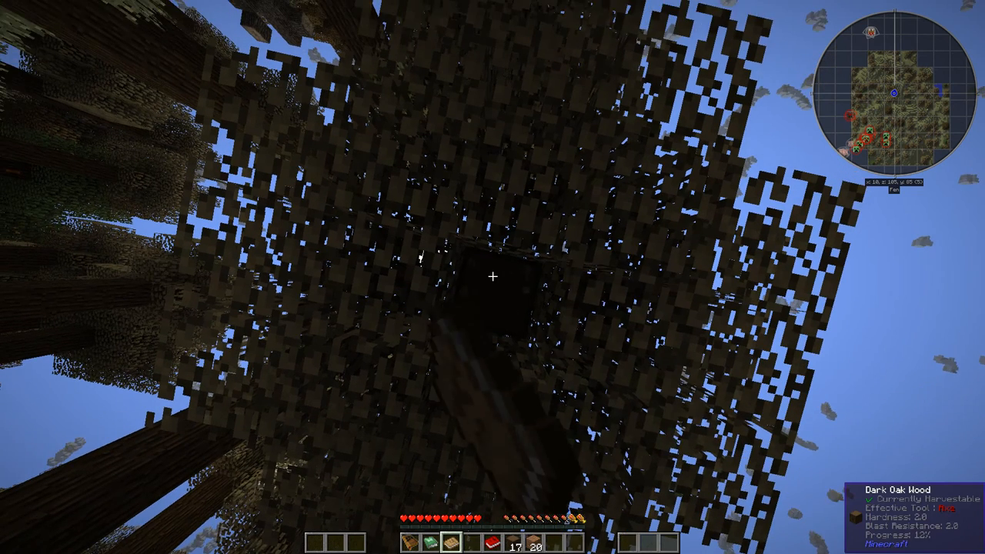
pyautogui.click(493, 277)
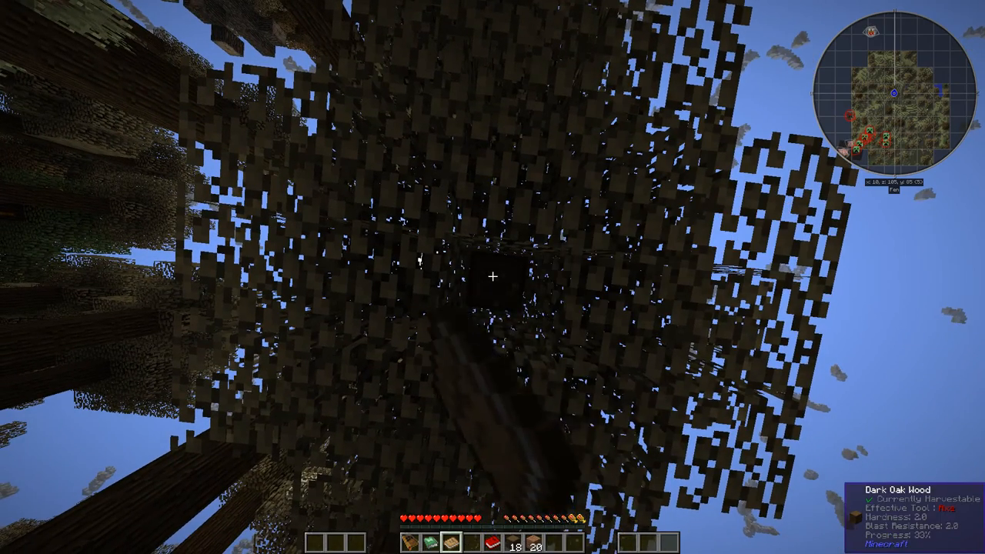
pyautogui.click(493, 277)
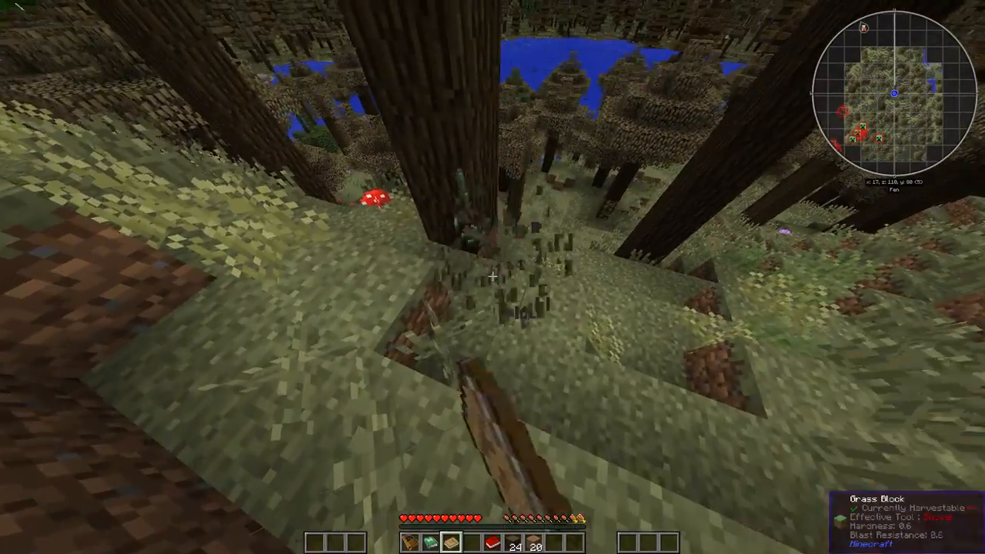
pyautogui.moveTo(492, 276)
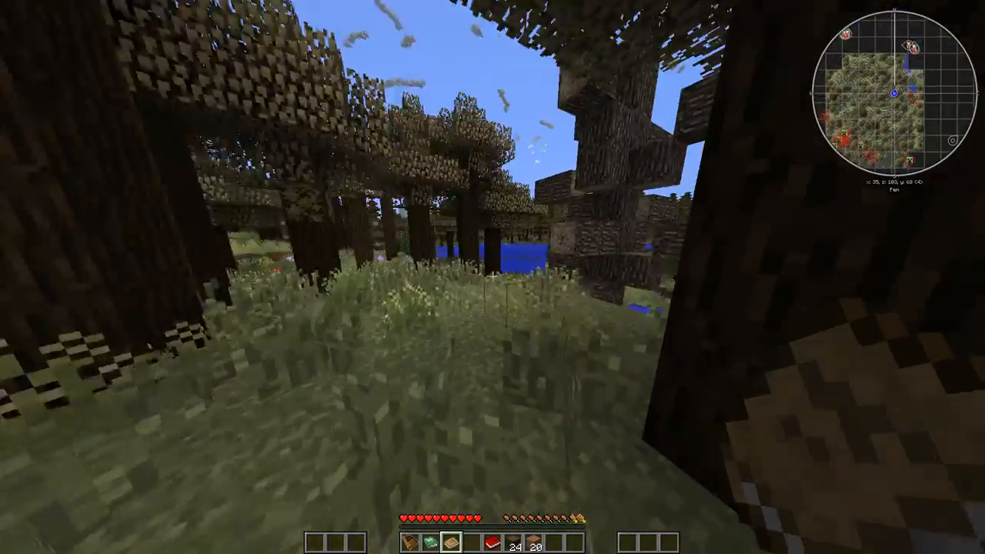
pyautogui.moveTo(492, 277)
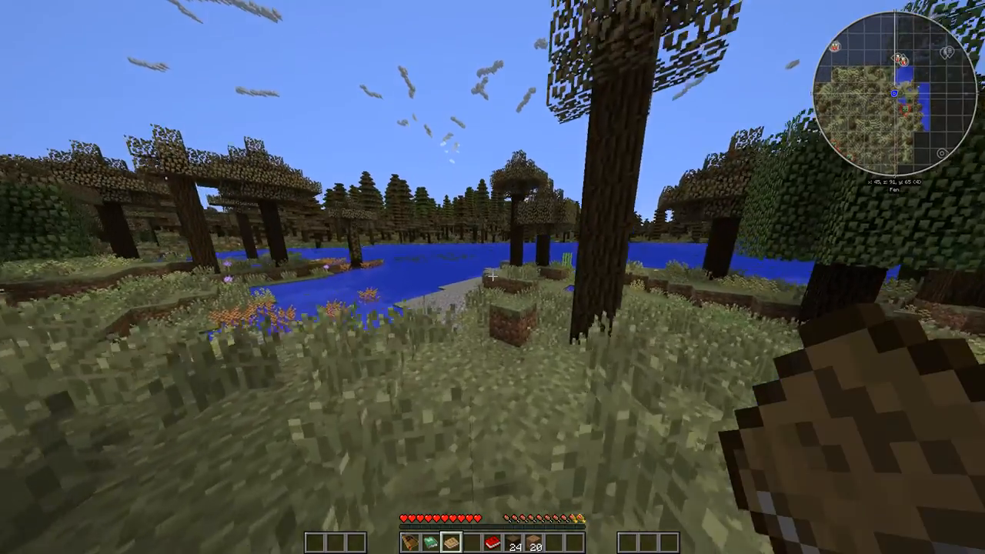
pyautogui.moveTo(492, 277)
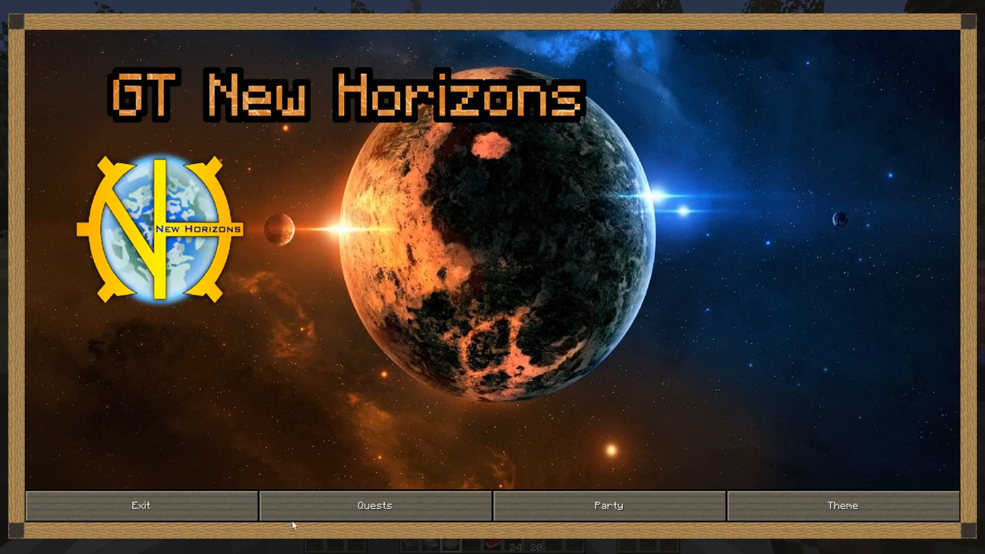
# Recheck Sticks 'n Stones needing 32 gravel and 32 oak wood, then resume playing
pyautogui.click(374, 504)
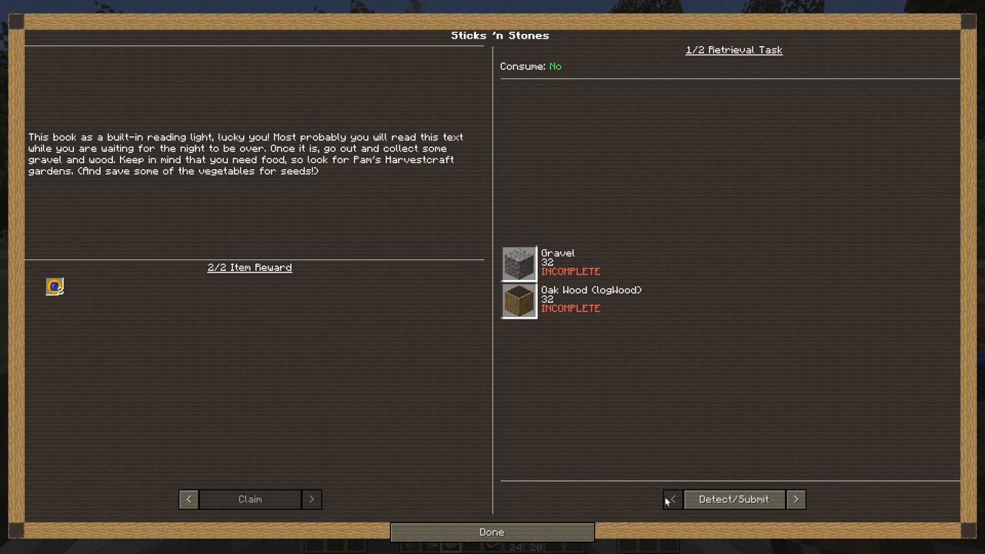
pyautogui.click(491, 532)
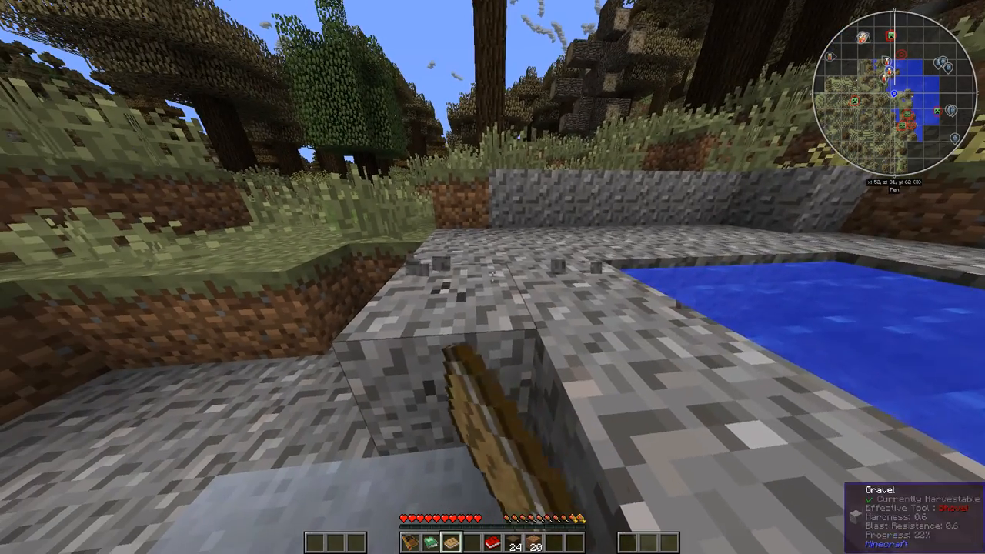
pyautogui.moveTo(492, 277)
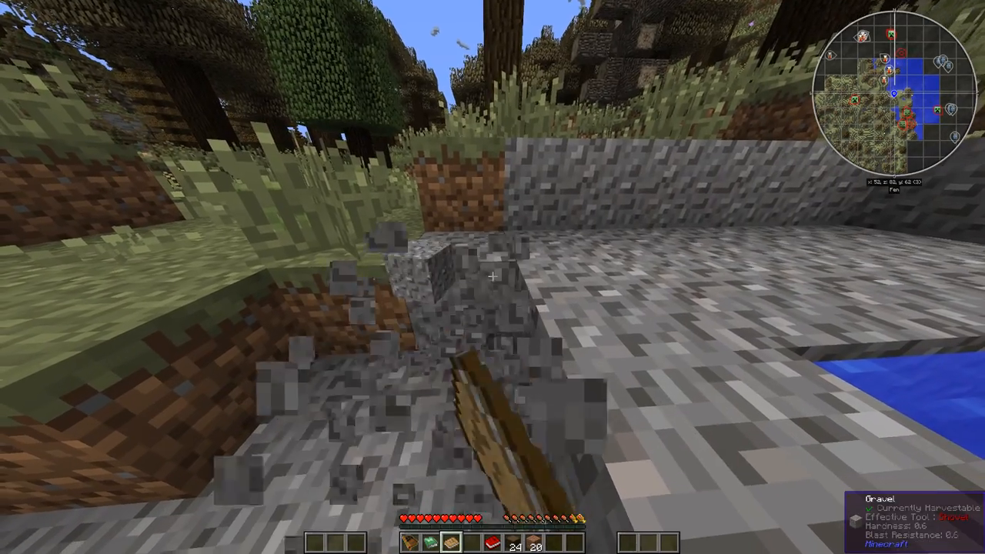
pyautogui.moveTo(492, 277)
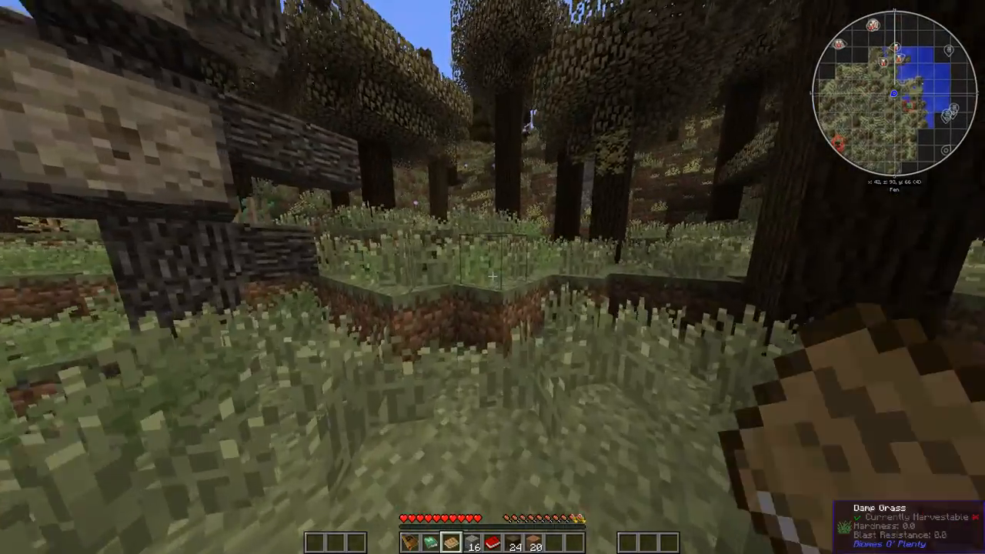
pyautogui.moveTo(492, 277)
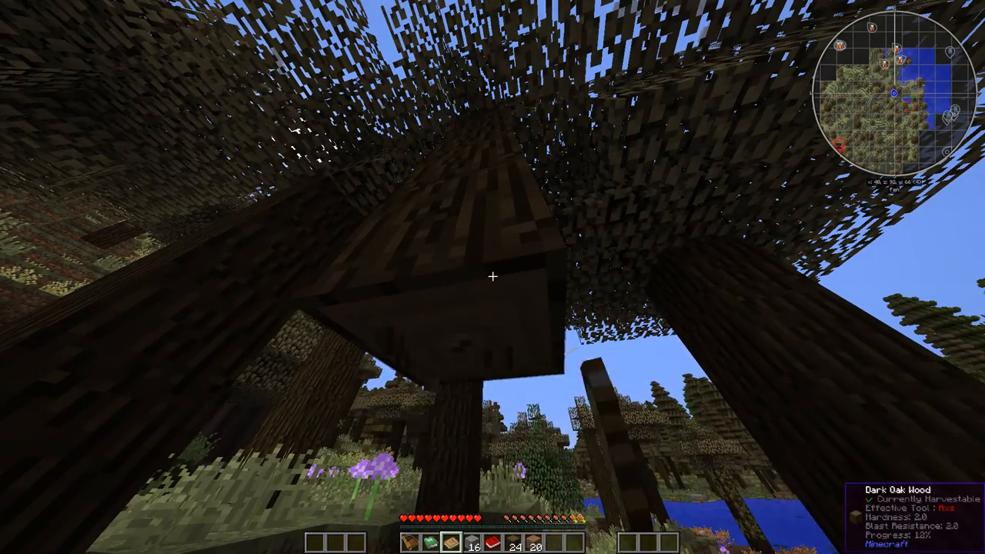
# Chop several more logs from the tall dark oak trunk overhead
pyautogui.click(492, 277)
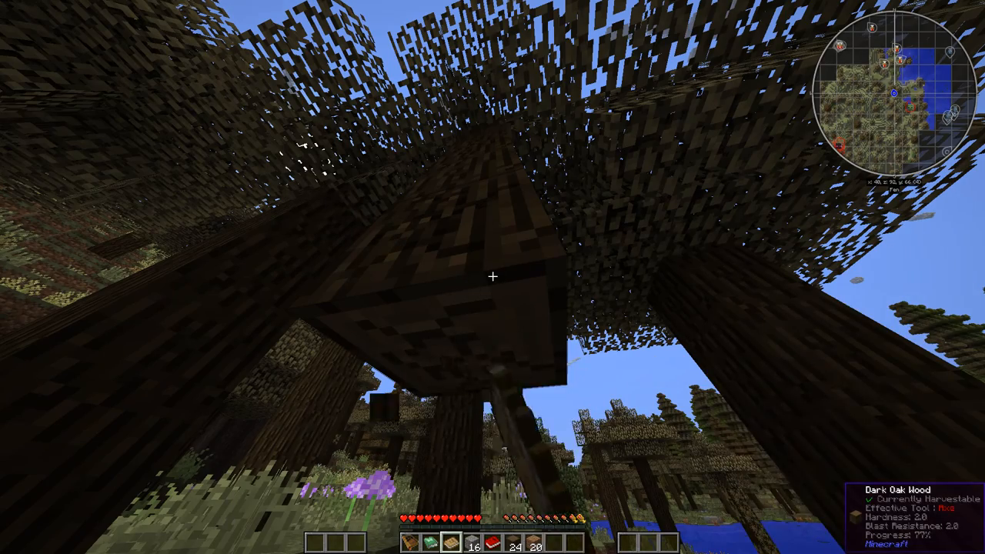
pyautogui.moveTo(492, 277)
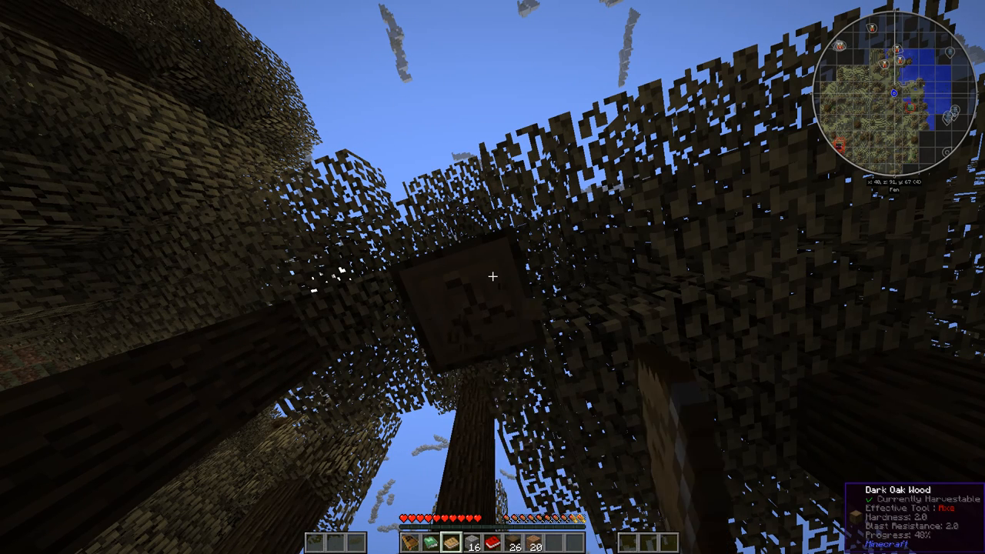
pyautogui.click(492, 277)
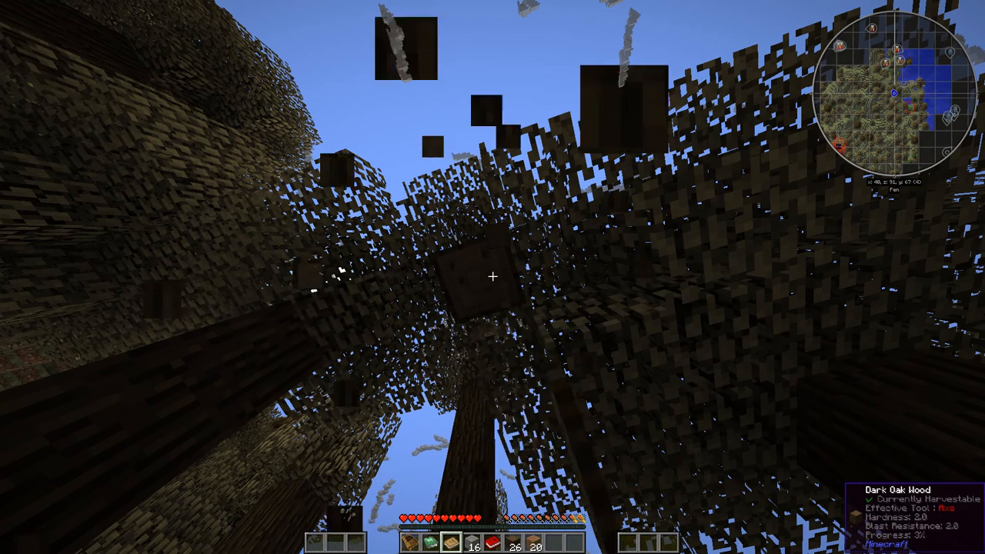
pyautogui.click(492, 276)
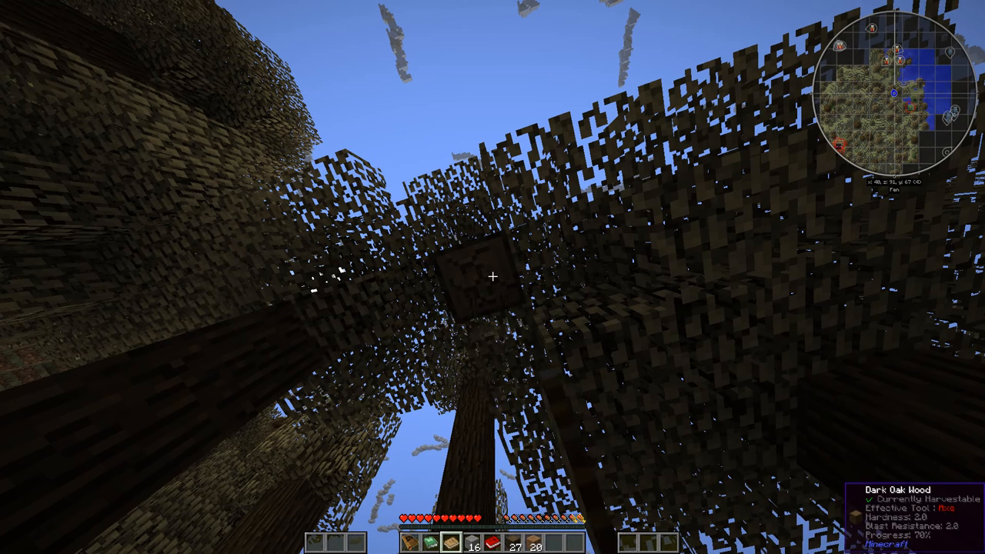
pyautogui.click(492, 277)
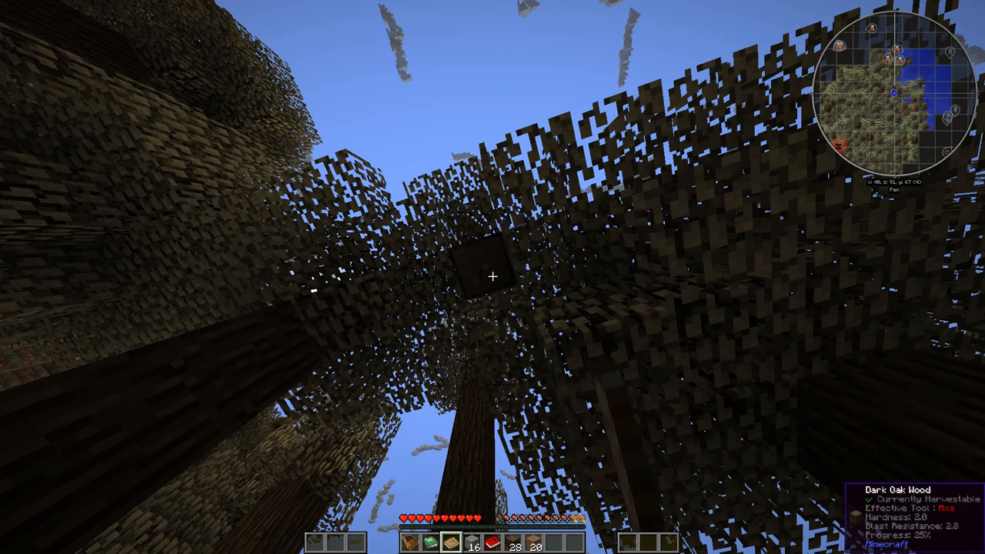
pyautogui.click(492, 277)
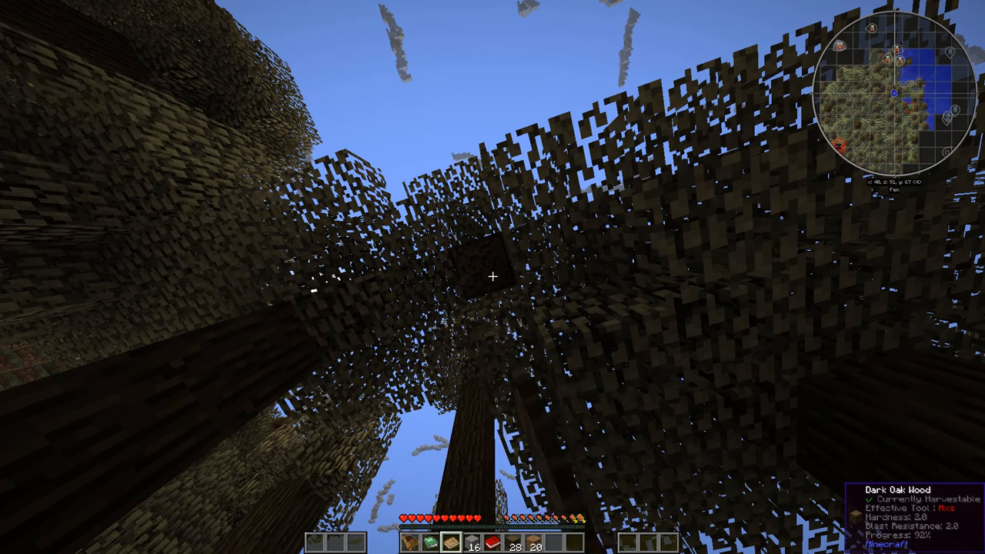
pyautogui.moveTo(493, 277)
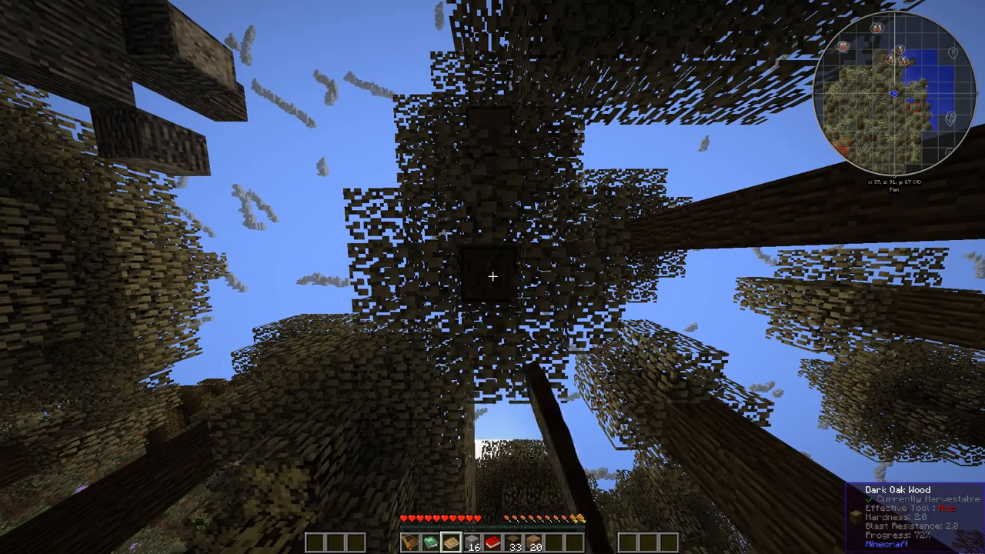
pyautogui.moveTo(493, 277)
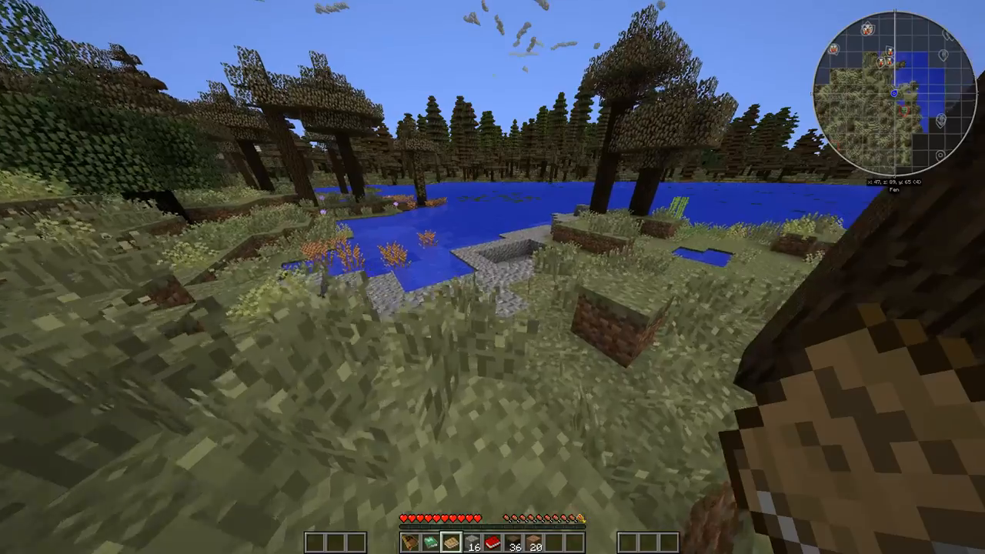
pyautogui.moveTo(492, 277)
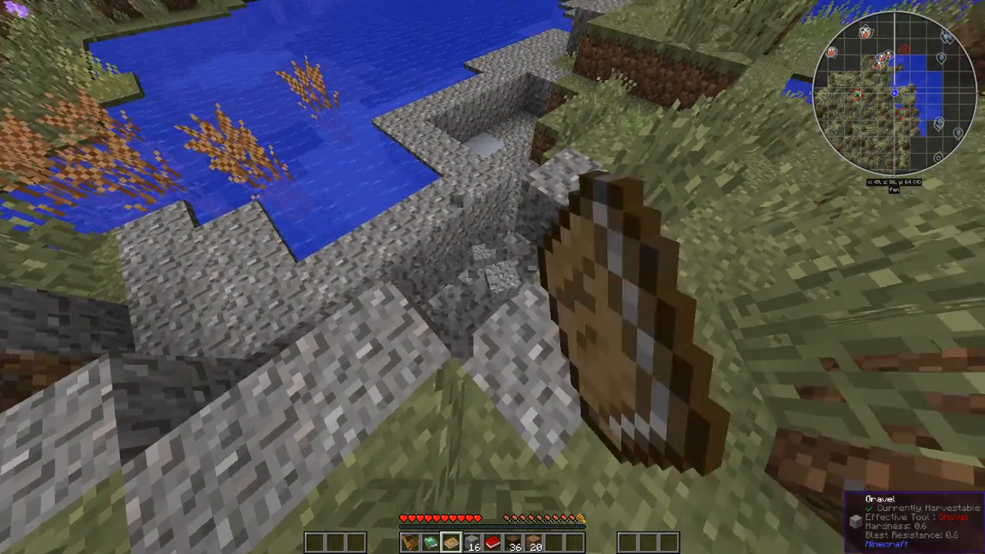
pyautogui.moveTo(492, 277)
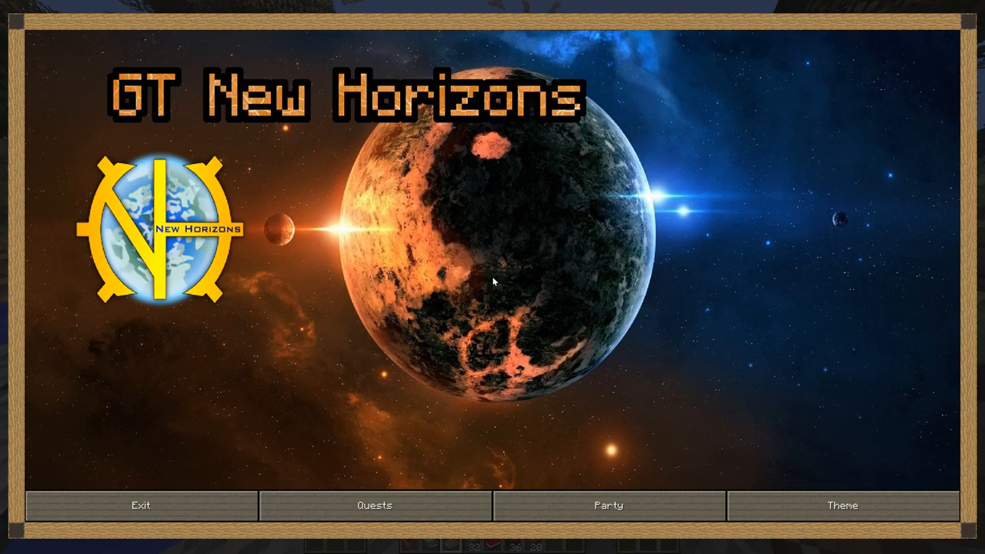
# Submit the gravel and wood for Sticks 'n Stones, review its tasks and rewards, and claim the reward
pyautogui.click(375, 504)
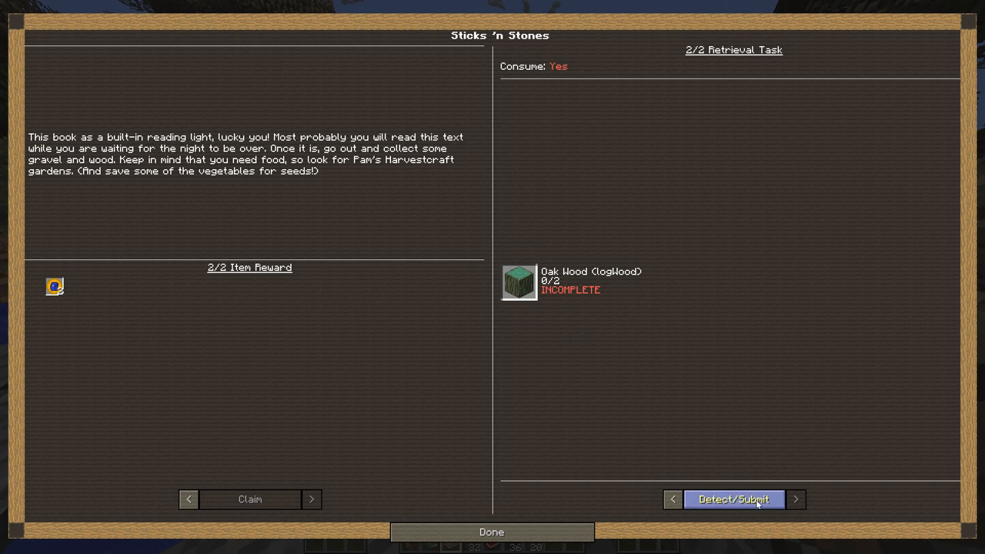
pyautogui.click(732, 498)
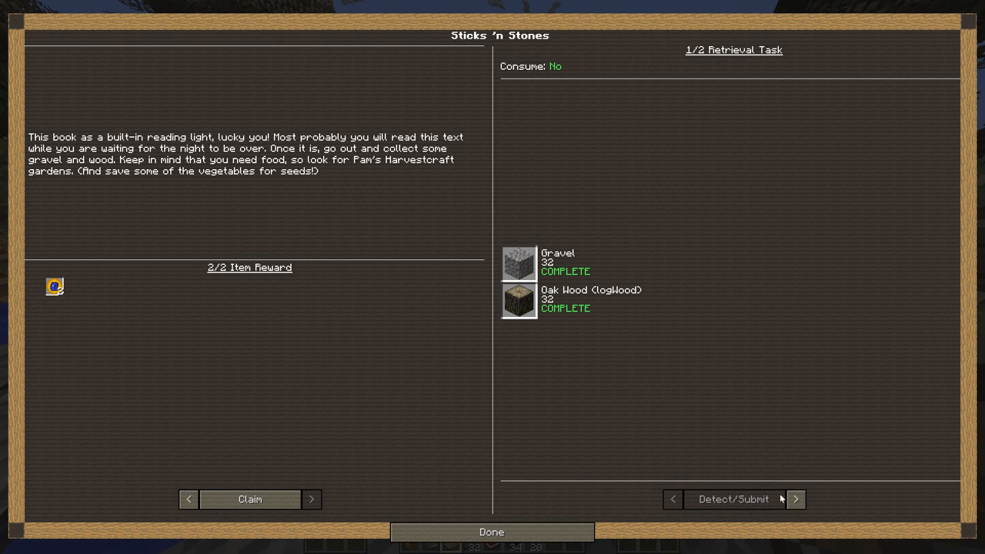
pyautogui.click(795, 498)
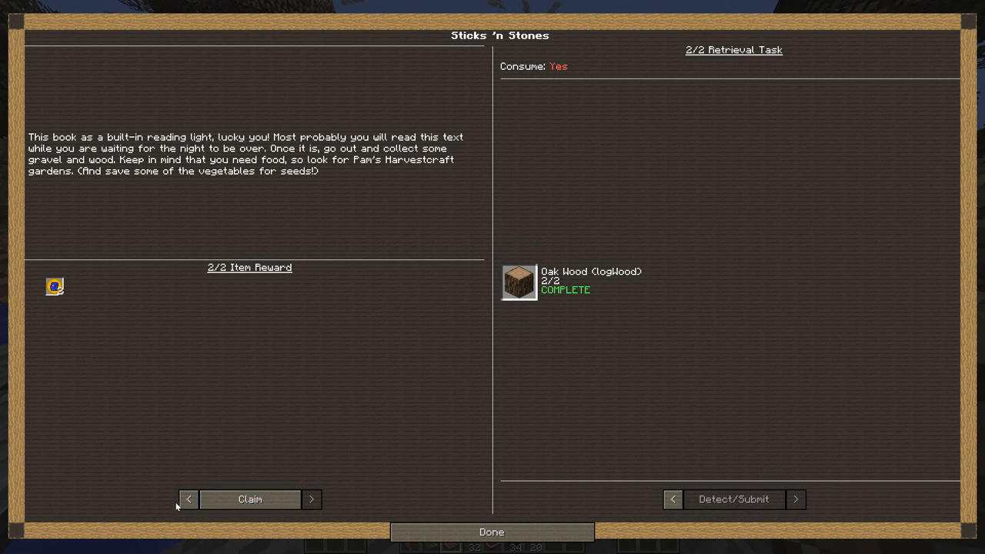
pyautogui.click(188, 498)
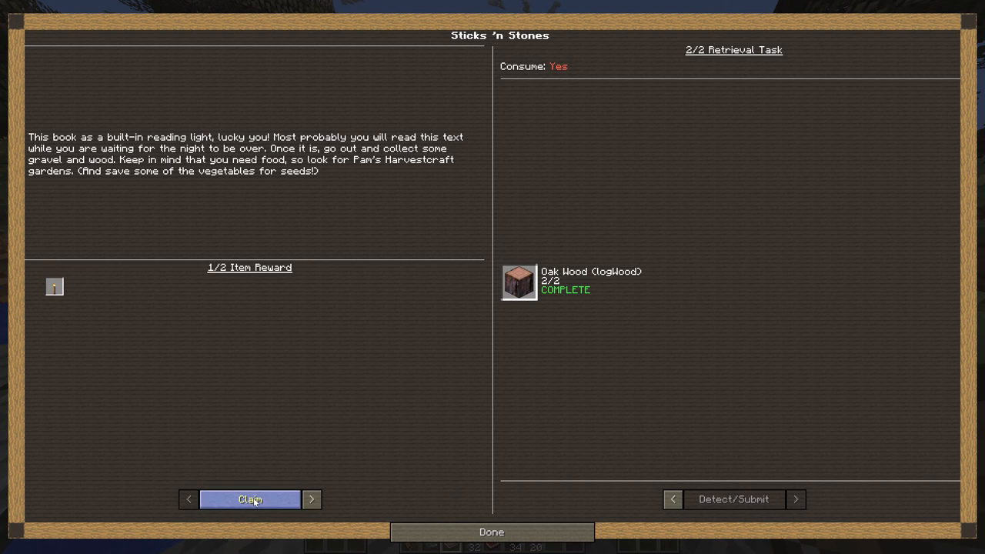
pyautogui.click(249, 499)
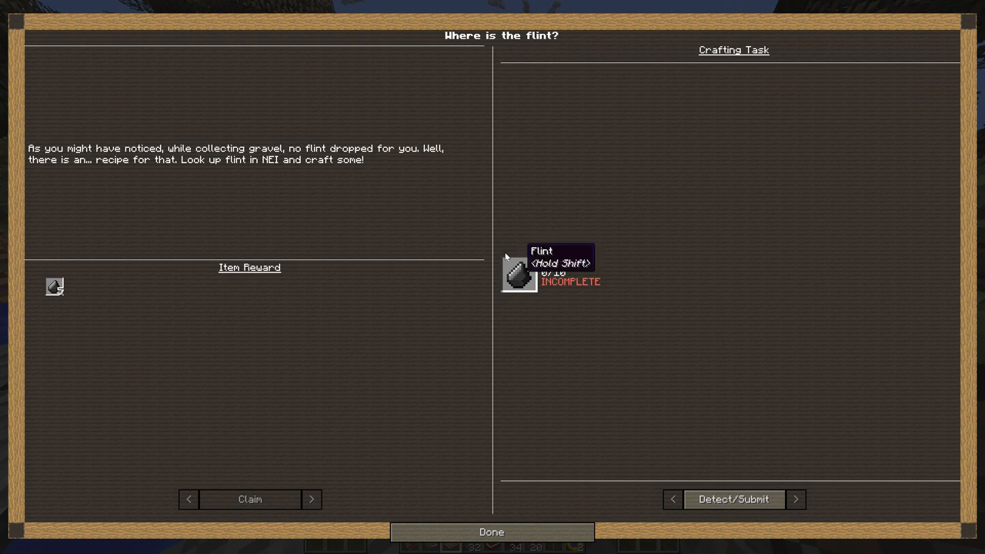
# Craft ten flint from gravel in the inventory grid so the flint quest reads 10/10
pyautogui.click(491, 532)
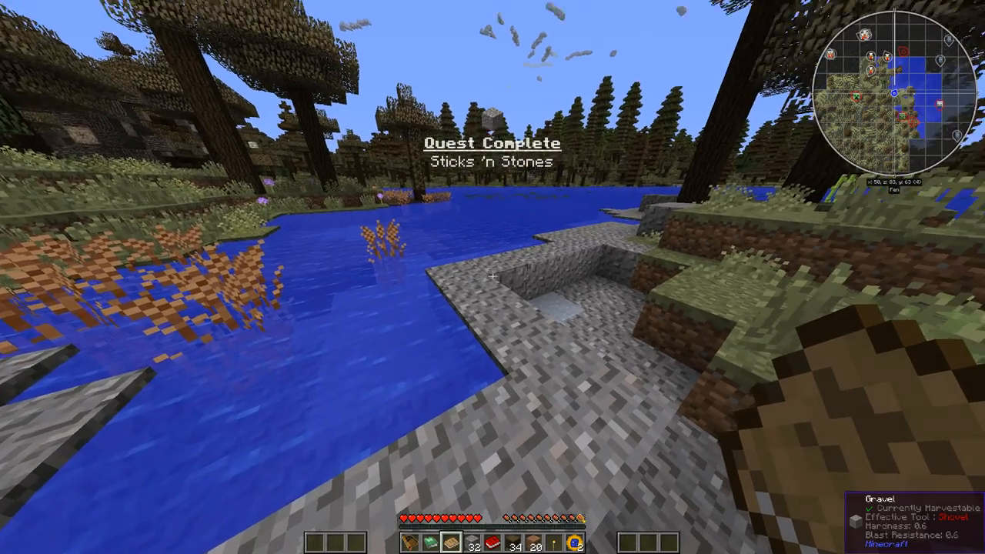
pyautogui.press('e')
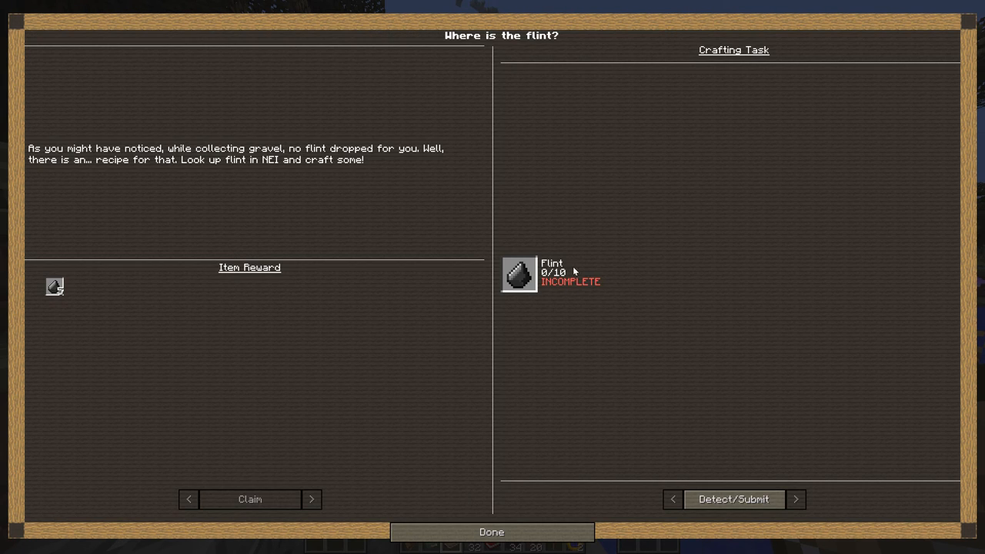
pyautogui.moveTo(726, 486)
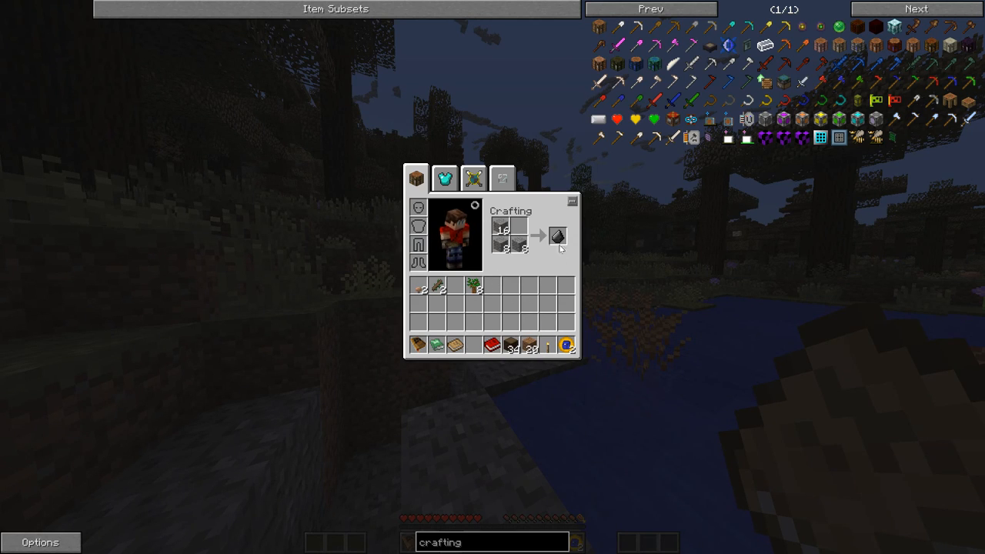
pyautogui.click(557, 236)
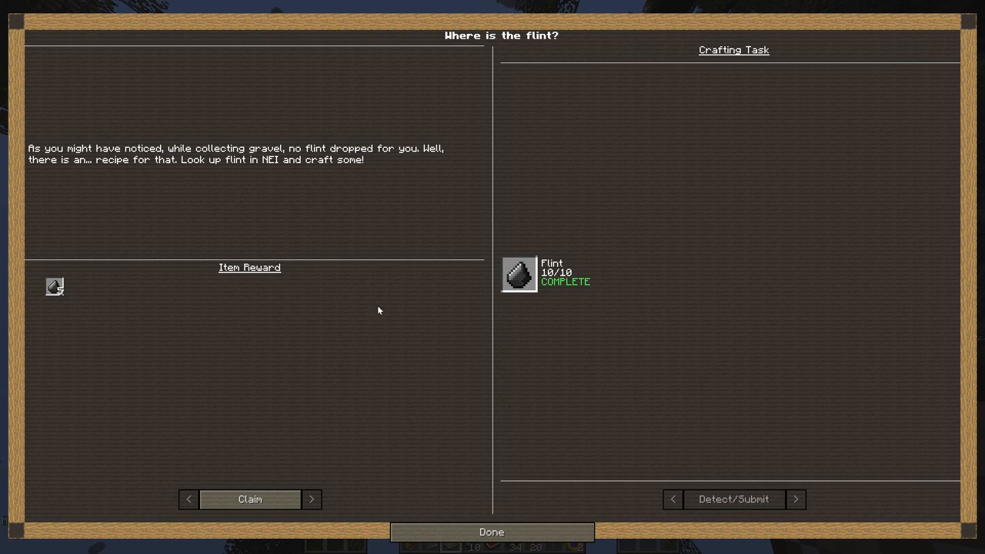
pyautogui.moveTo(53, 312)
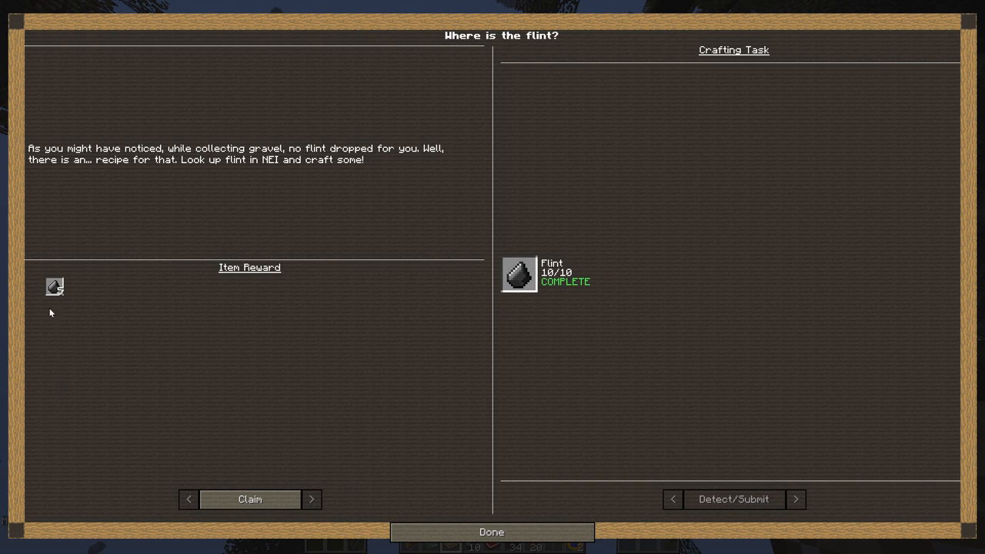
# Claim the flint reward and craft a crafting table, earning the Benchmarking achievement
pyautogui.click(491, 532)
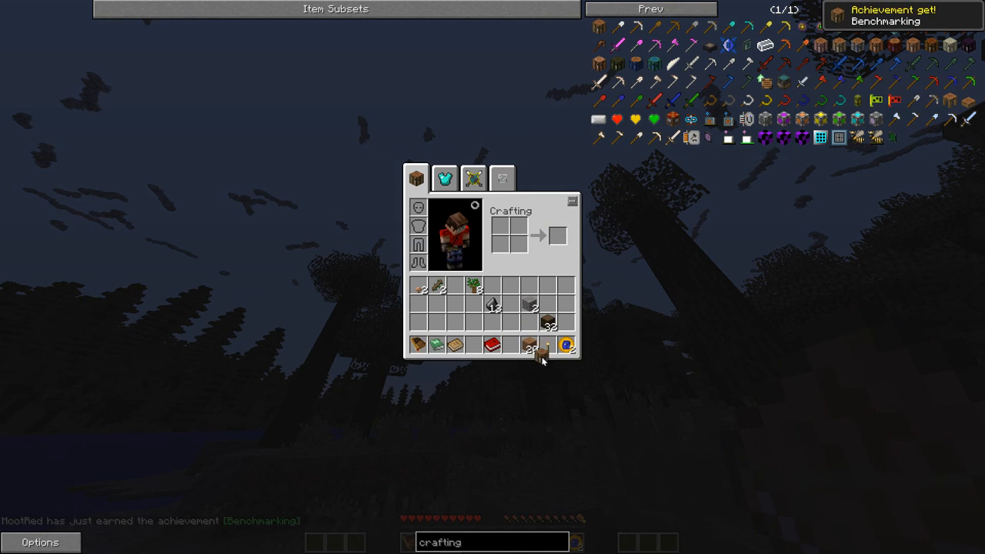
pyautogui.press('Escape')
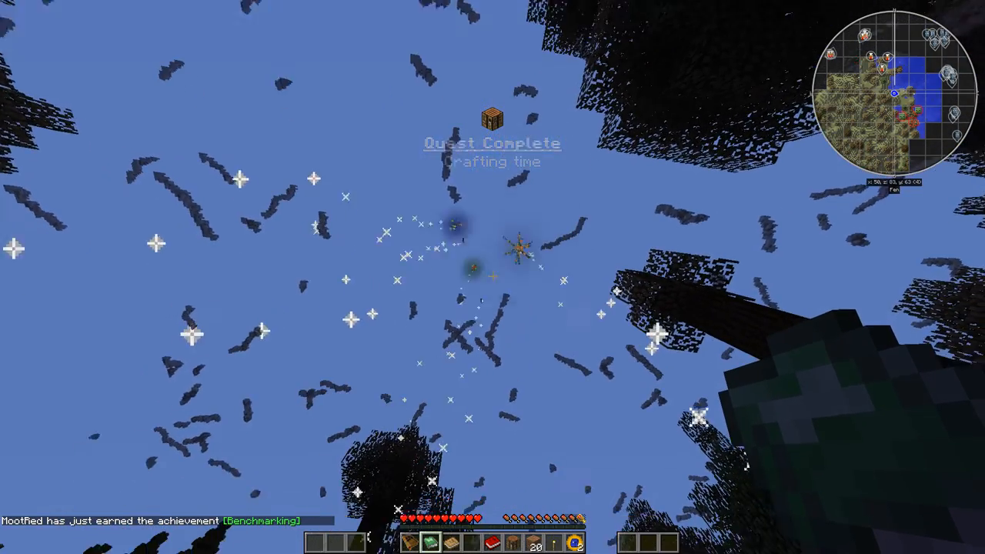
pyautogui.moveTo(492, 277)
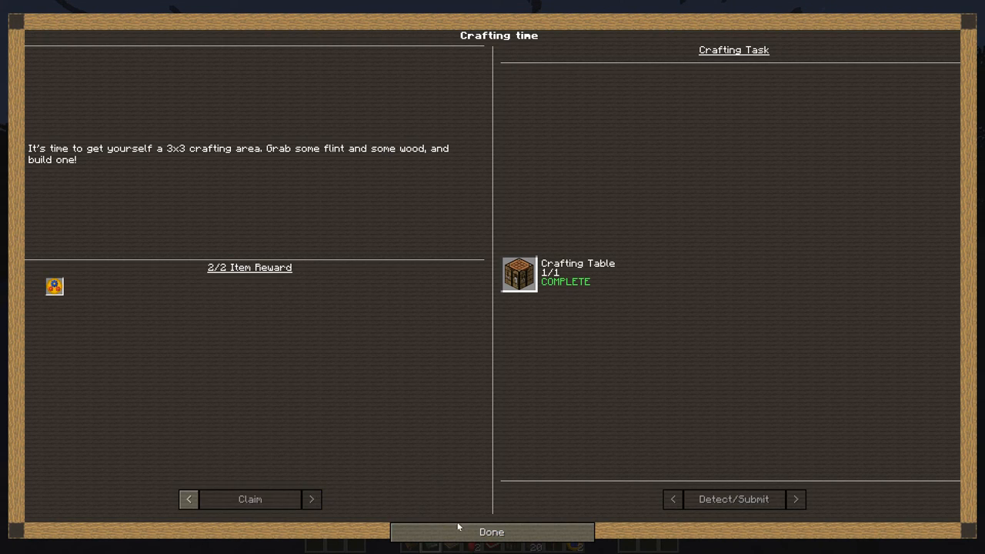
# View the Storage for days chest quest, close the quest book, and pause the game
pyautogui.click(310, 499)
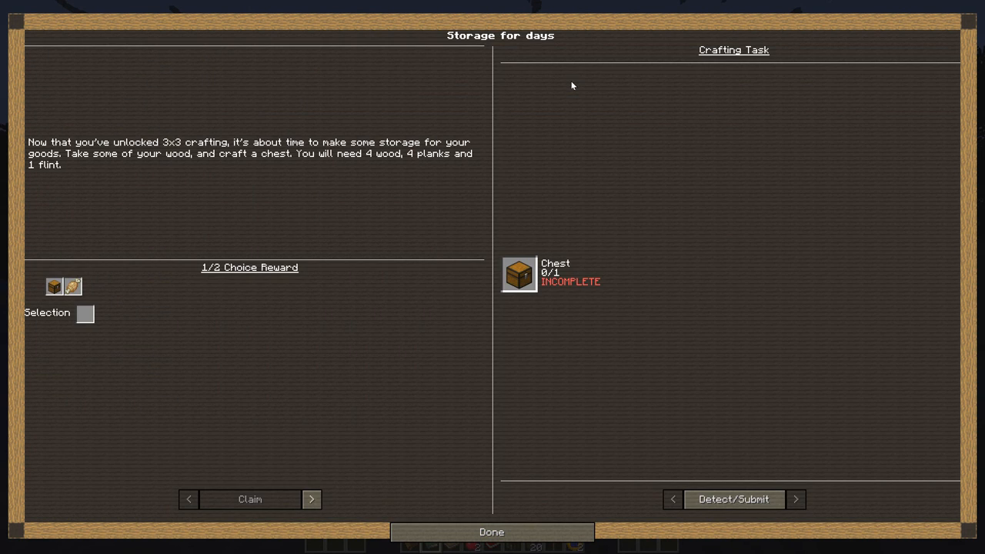
pyautogui.click(490, 532)
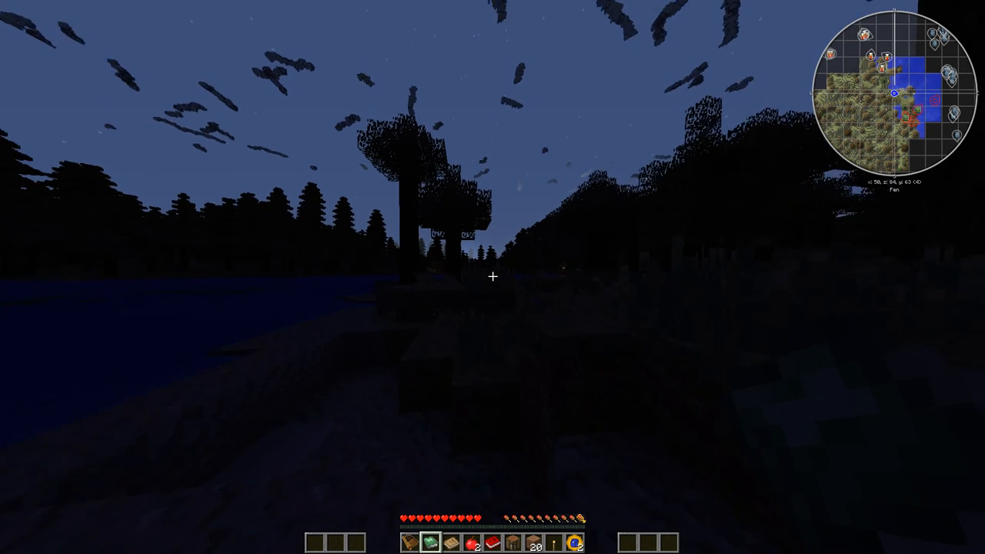
pyautogui.press('Escape')
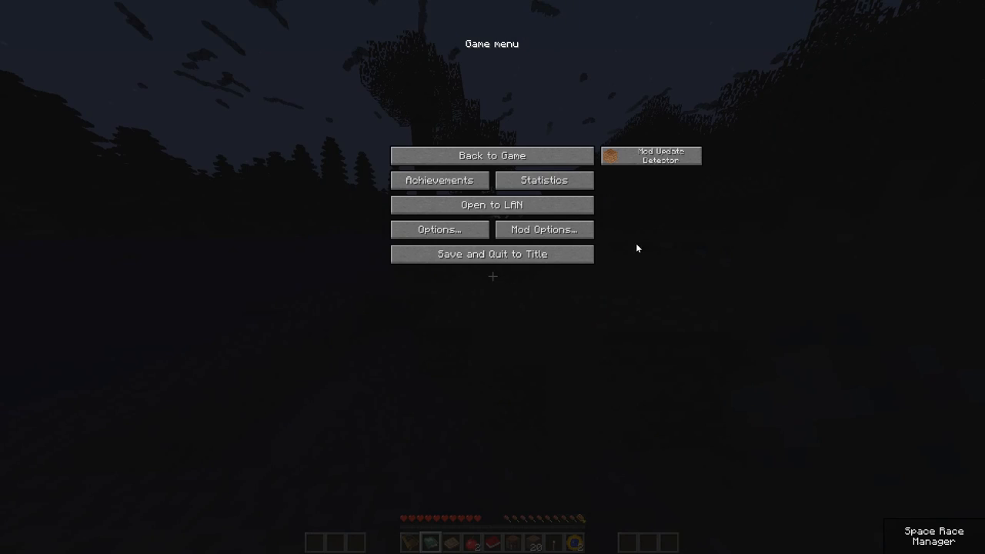